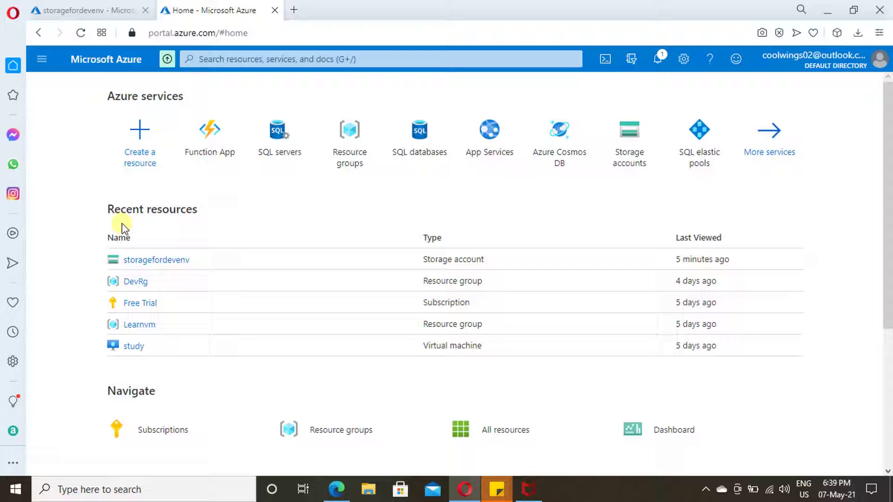
mouse_move(140, 140)
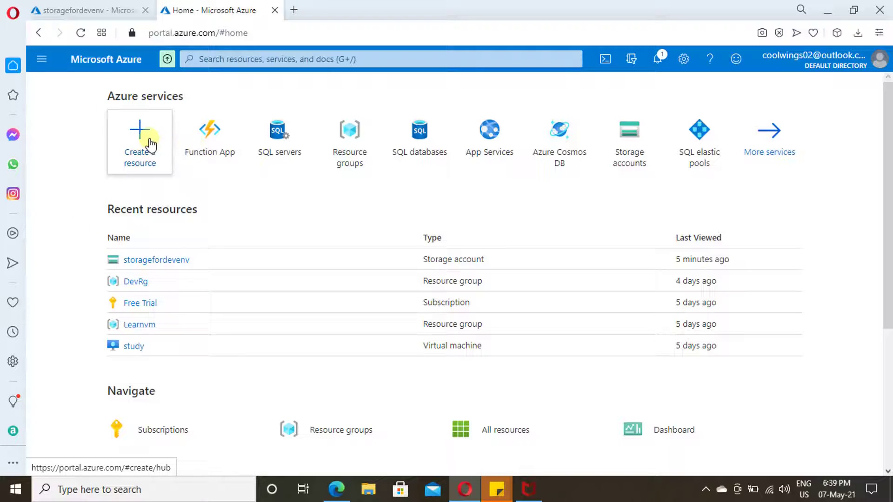
- From Create a resource, search the marketplace for 'fun' to reach the Function App item
click(140, 137)
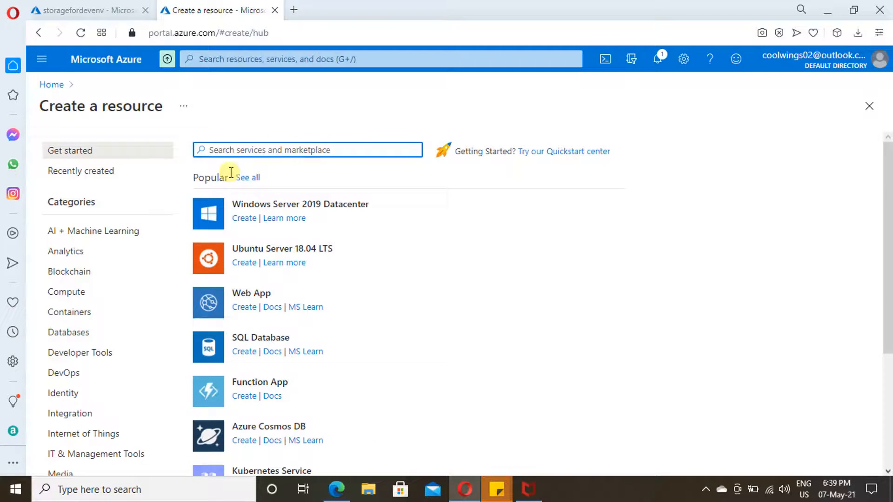
text(fun)
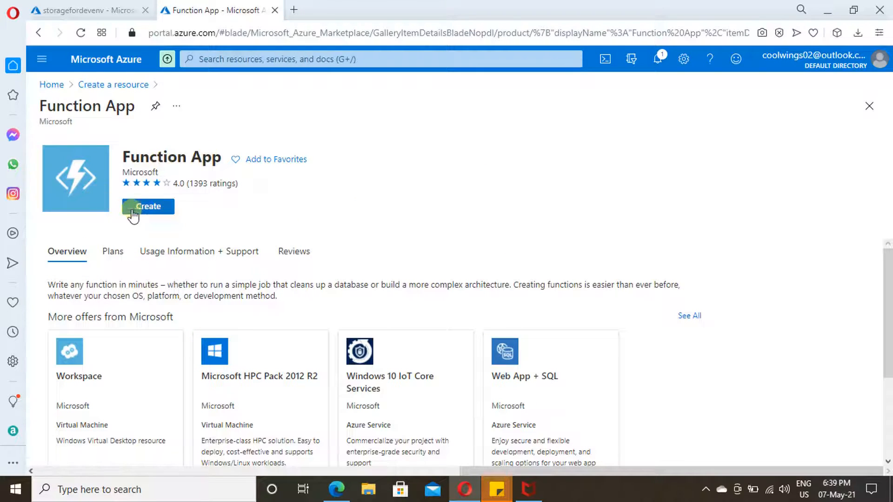
- Start a function app in resource group DevRg named ordersfuncapp
click(148, 206)
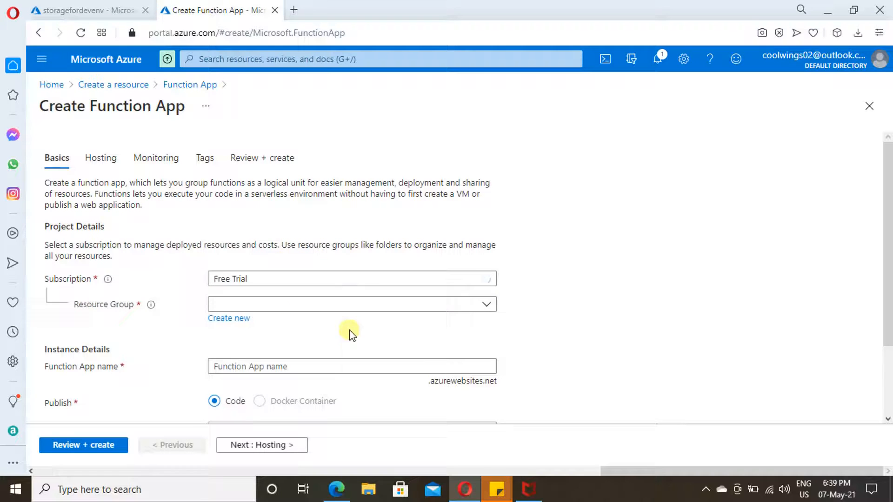
click(351, 304)
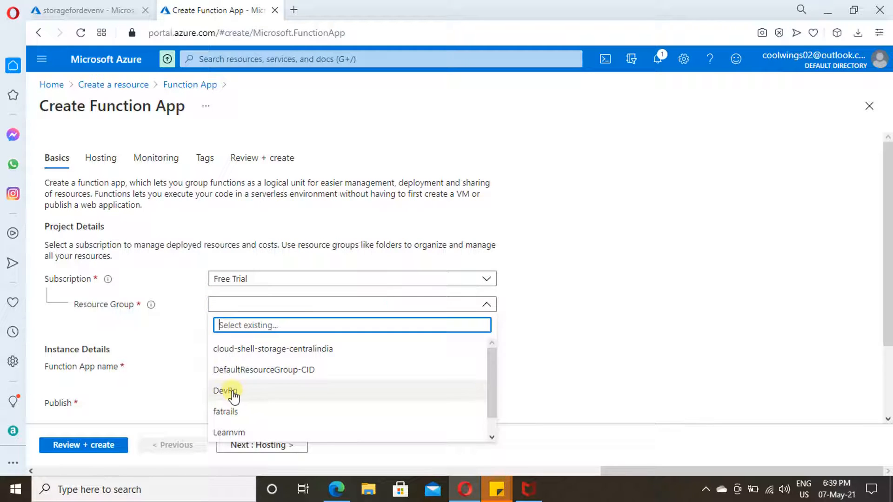
click(224, 391)
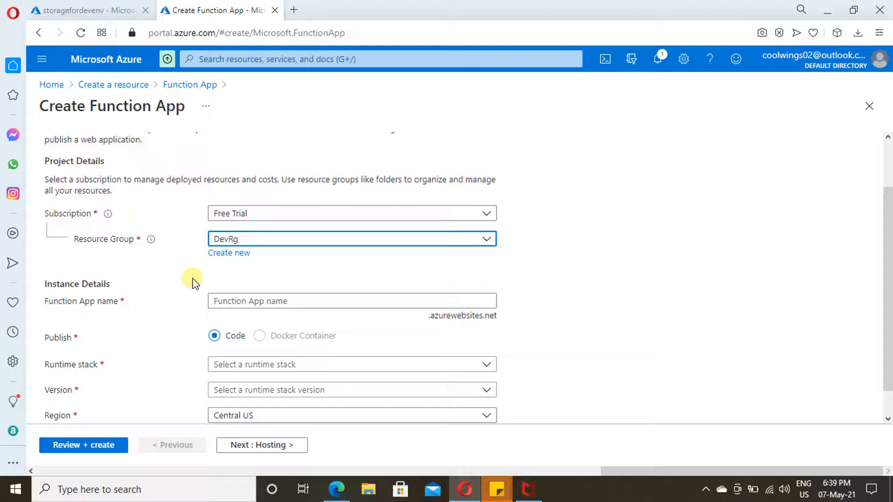
click(352, 301)
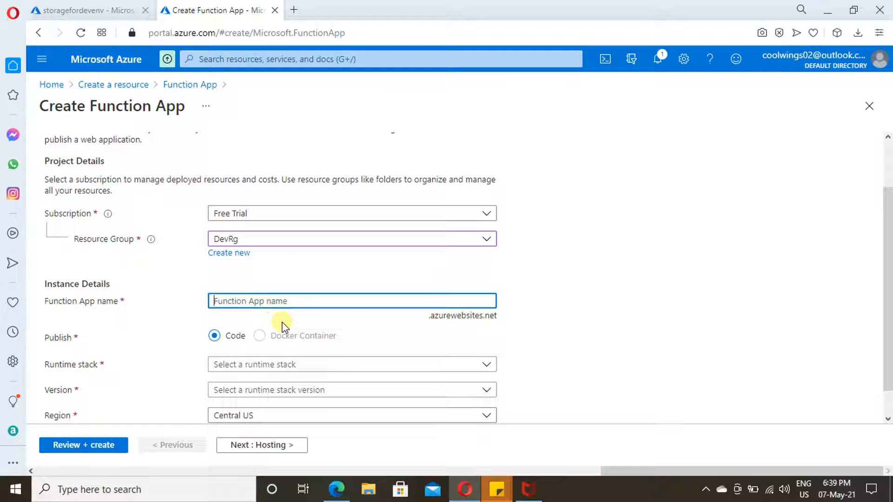
text(order)
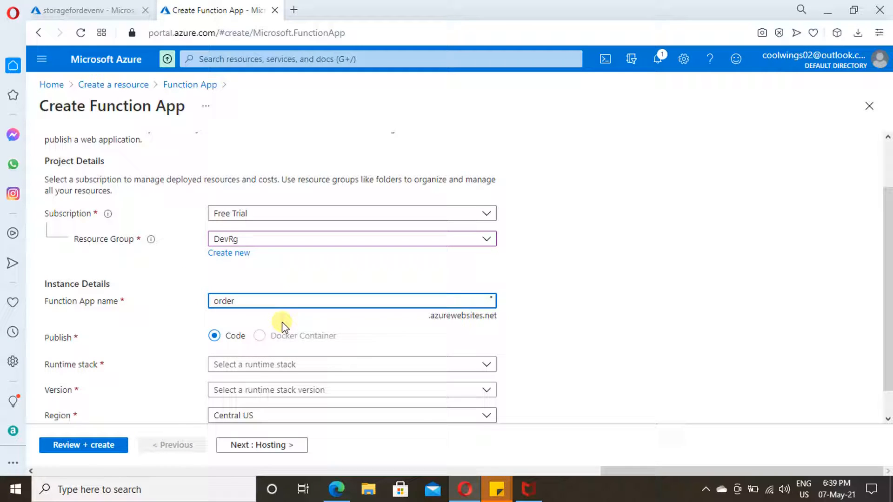
text(sf)
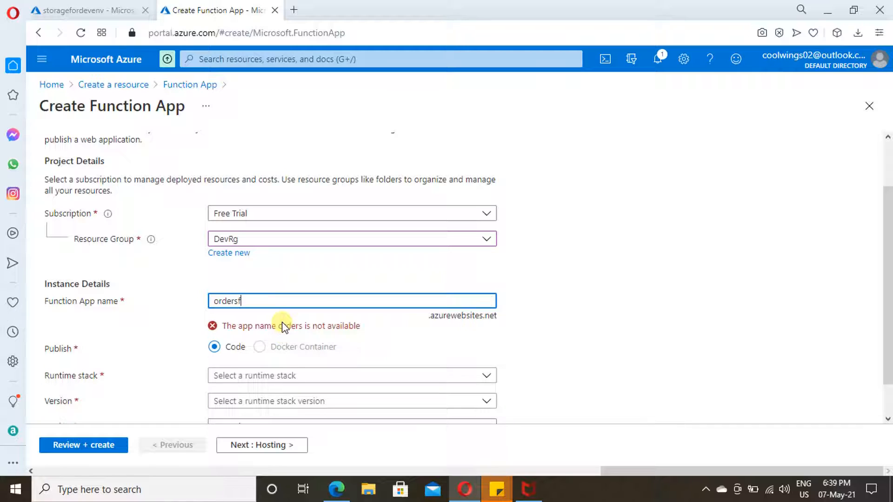
text(unc)
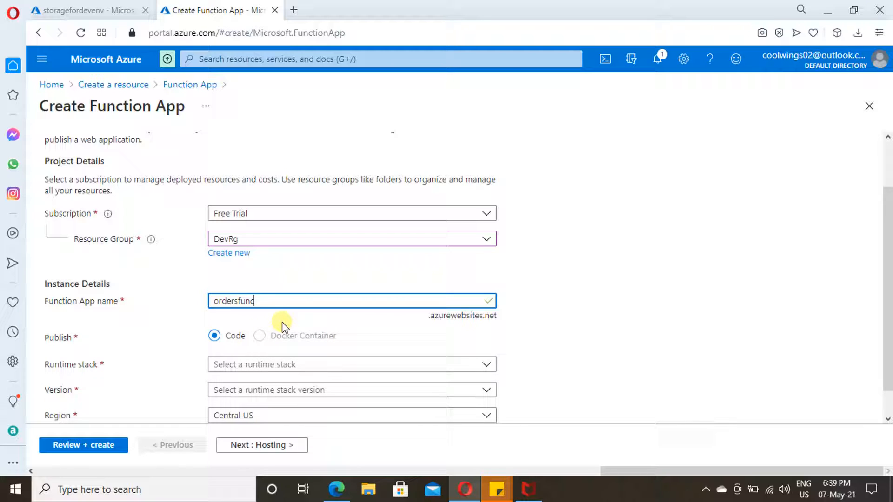
text(app)
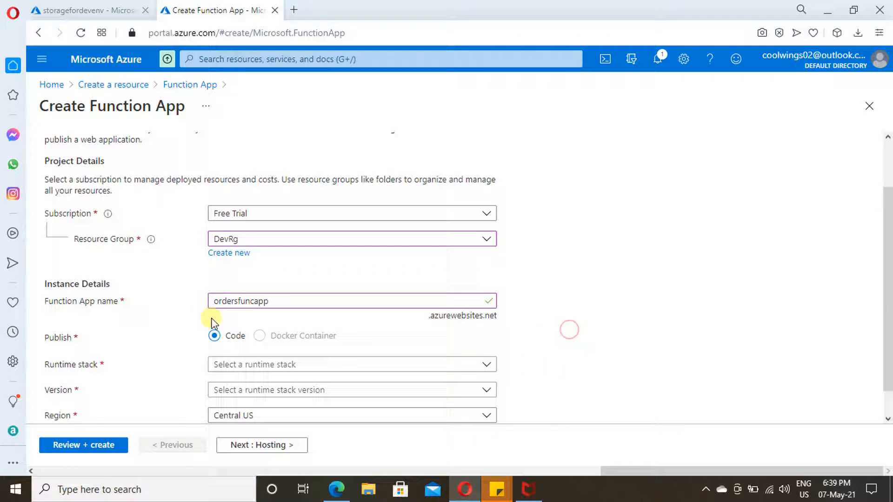
- Set the runtime stack to .NET 3.1 and the region to East US
scroll(down, 3)
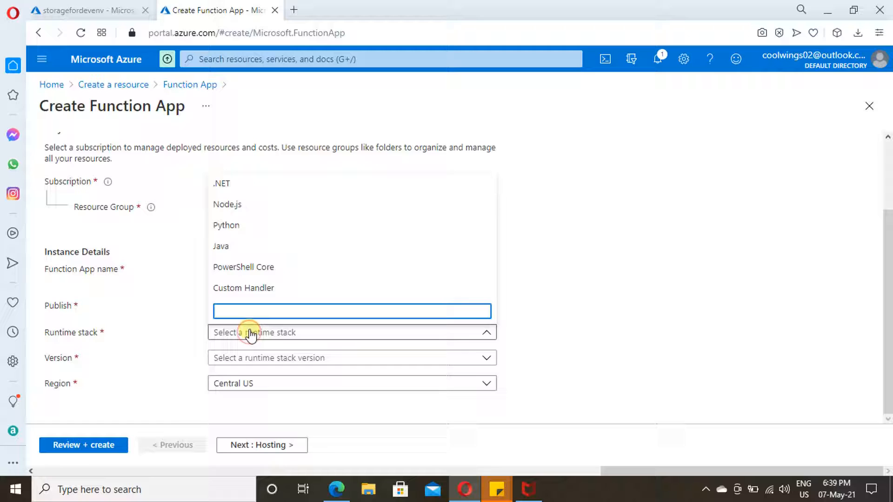
mouse_move(228, 204)
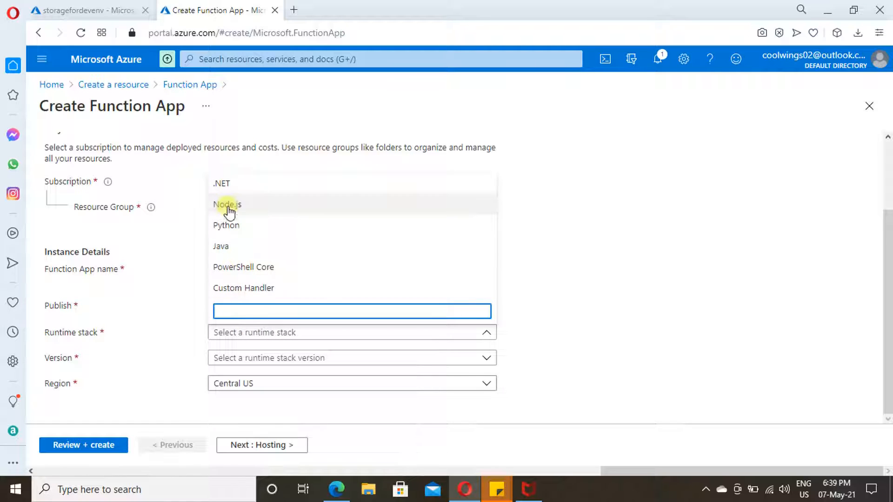
click(222, 183)
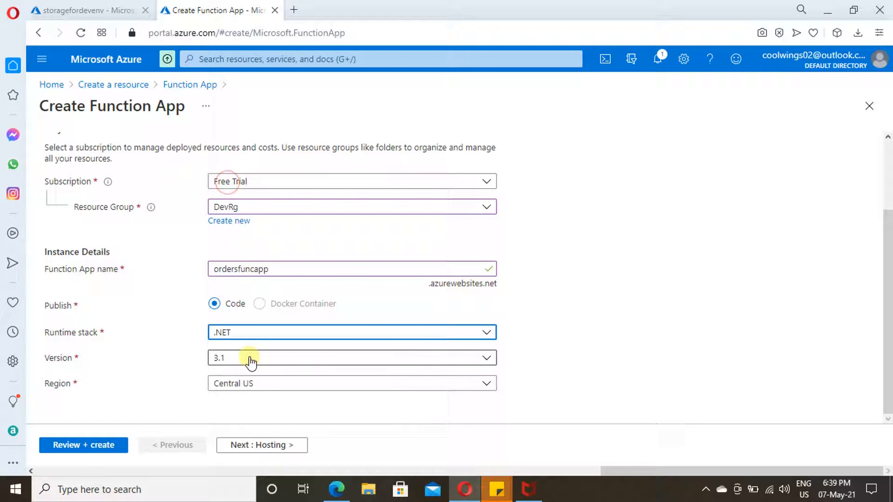
mouse_move(639, 345)
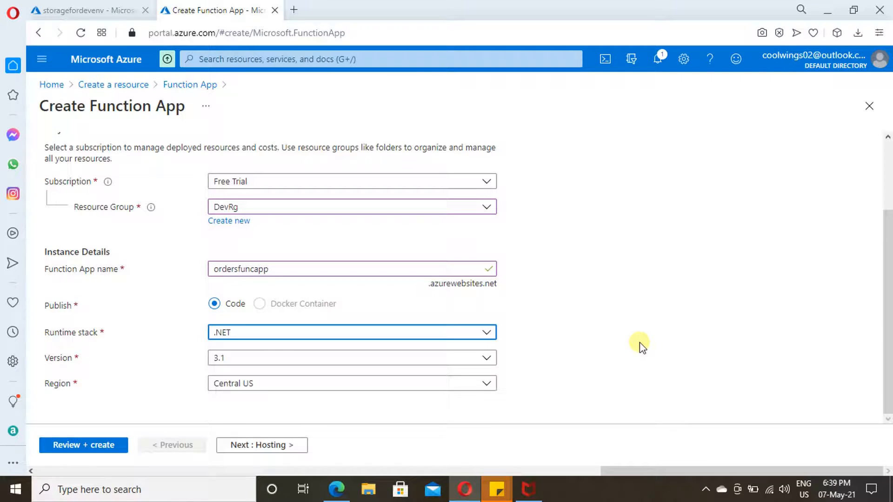
click(351, 383)
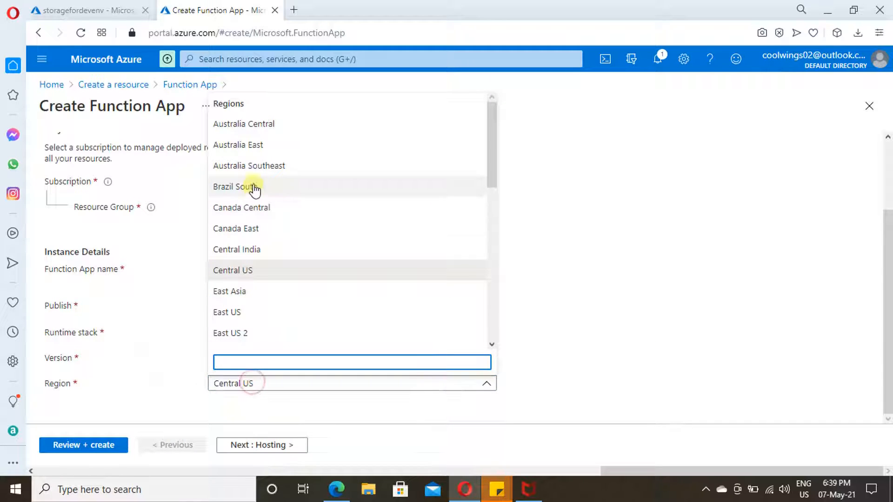
click(227, 312)
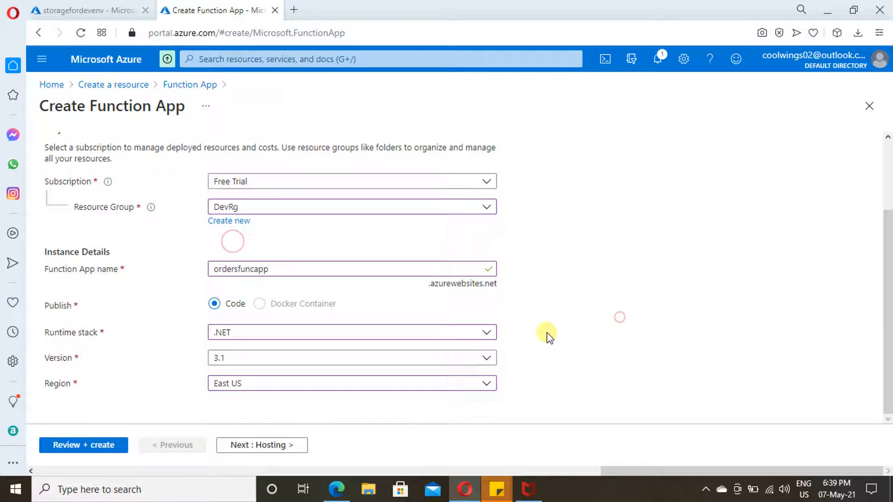
- Move to Hosting and confirm the Windows Consumption (Serverless) plan is kept
click(261, 445)
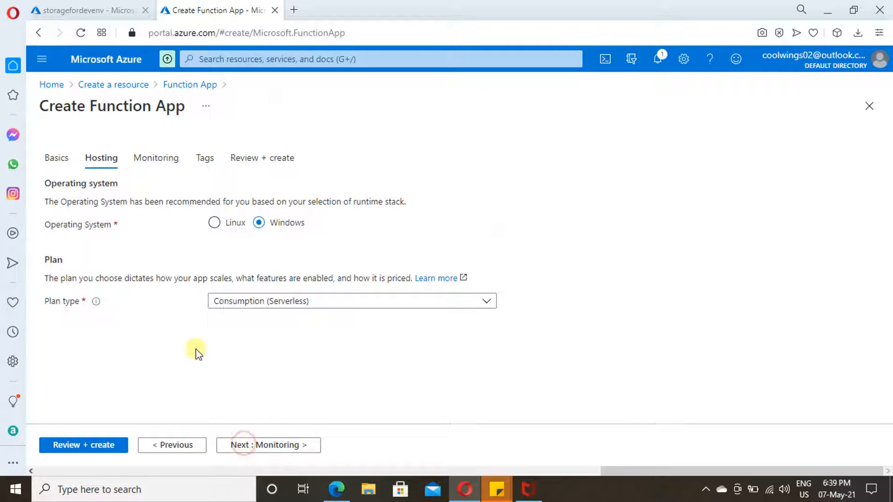
click(214, 222)
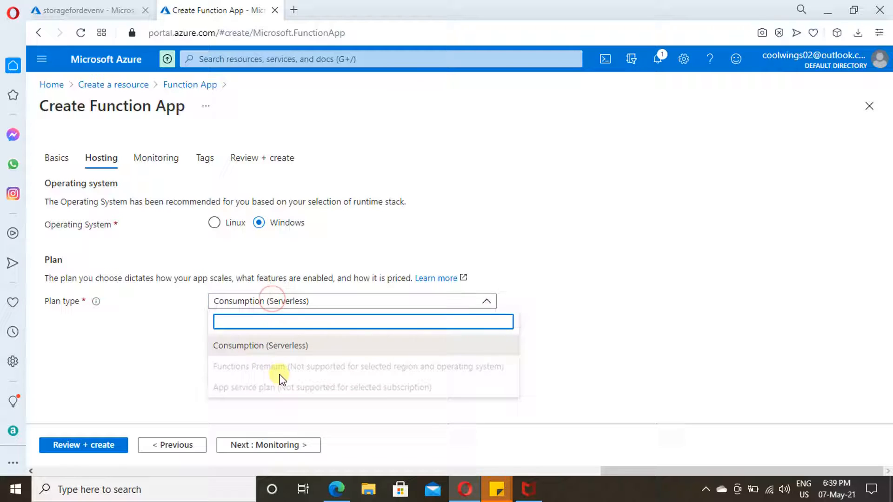
mouse_move(259, 396)
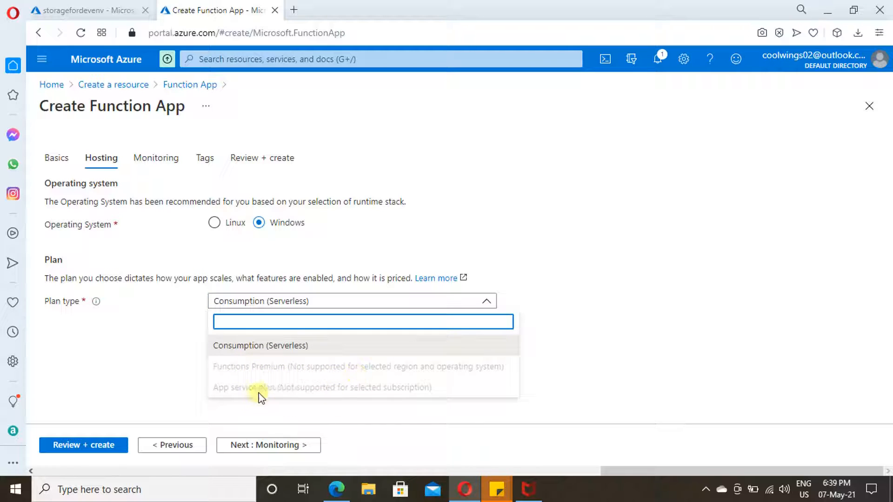
mouse_move(289, 369)
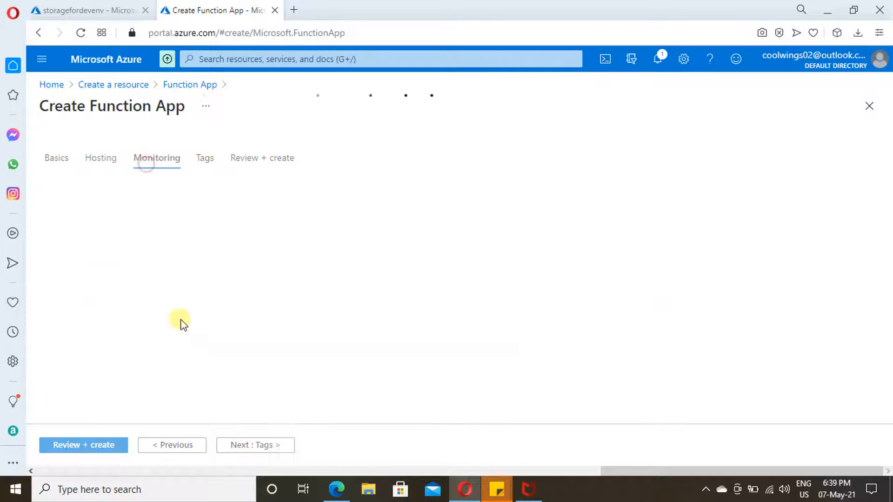
mouse_move(203, 260)
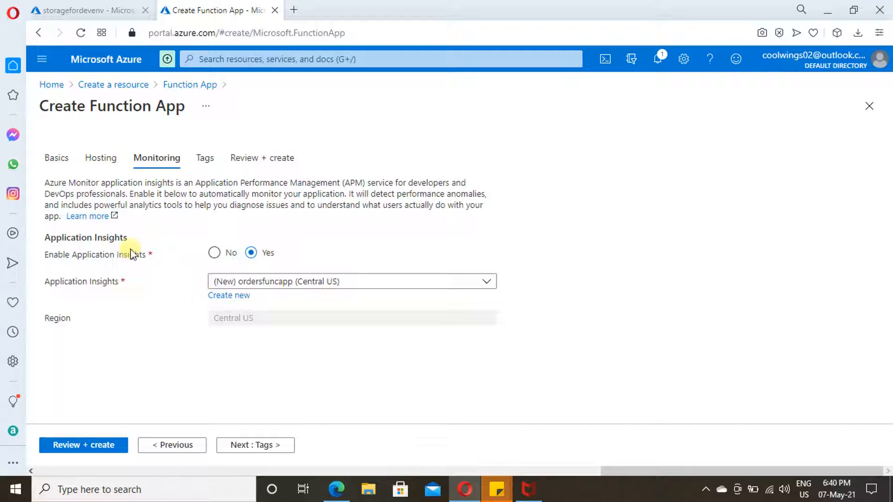
mouse_move(214, 253)
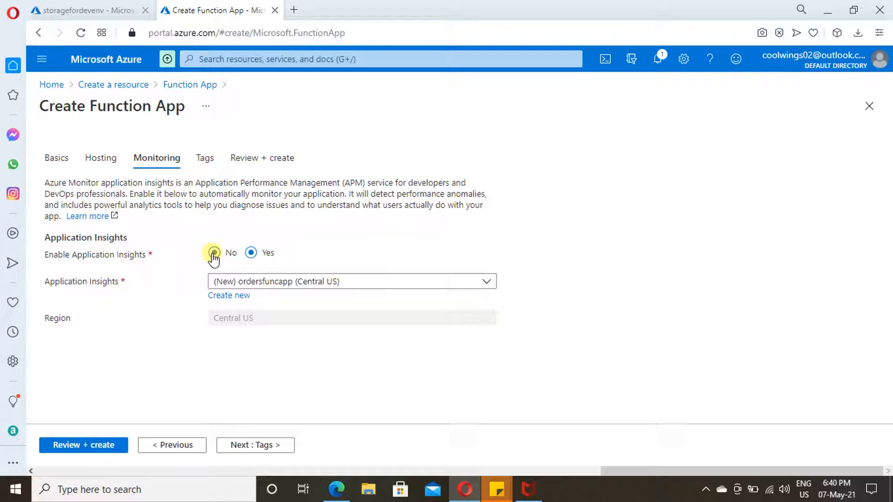
mouse_move(233, 318)
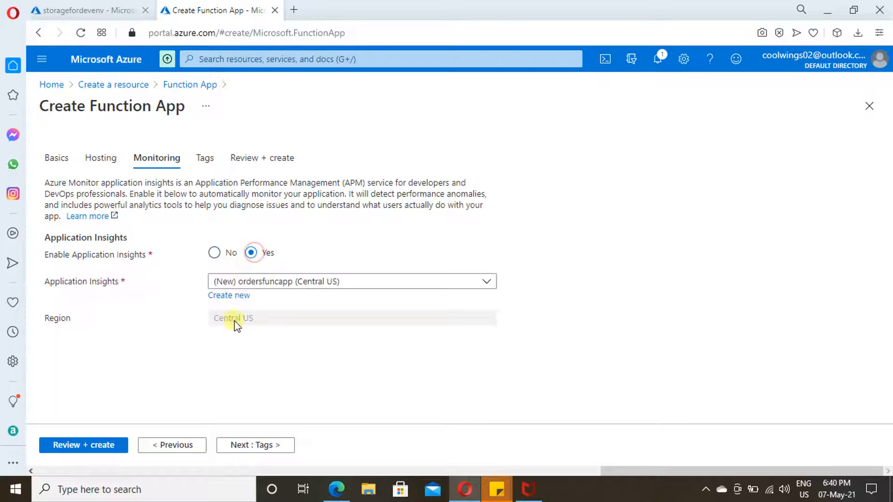
- Add the tag Department: digital, then proceed to Review + create
click(205, 158)
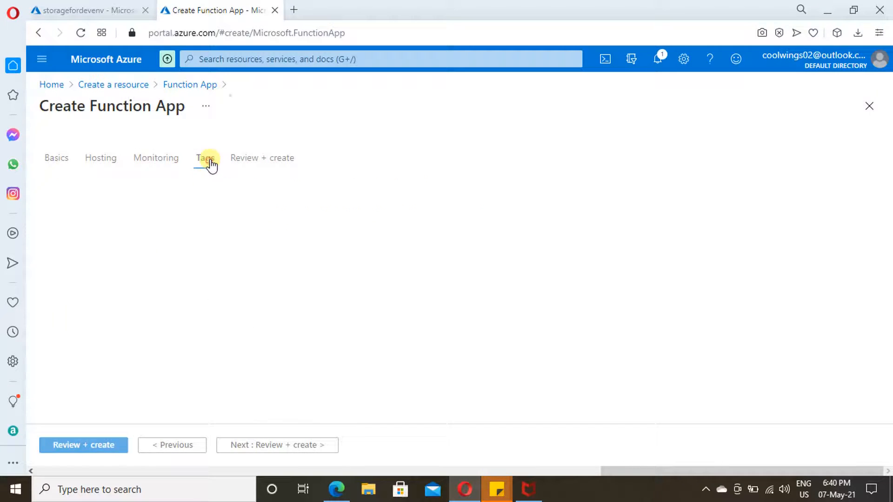
click(206, 158)
text(d)
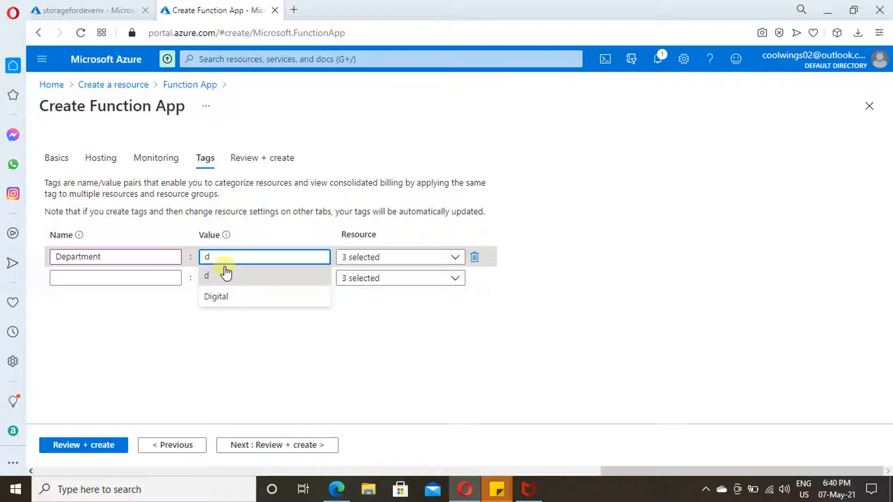
text(igitak)
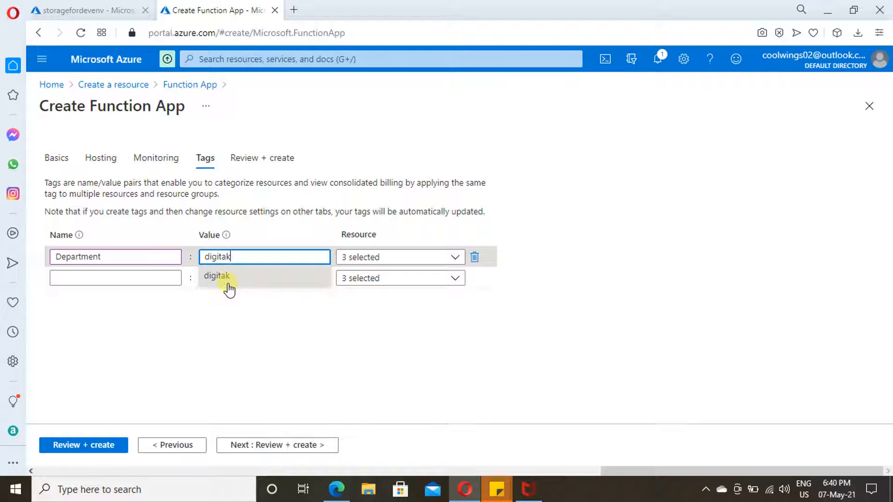
key(BackSpace)
text(l)
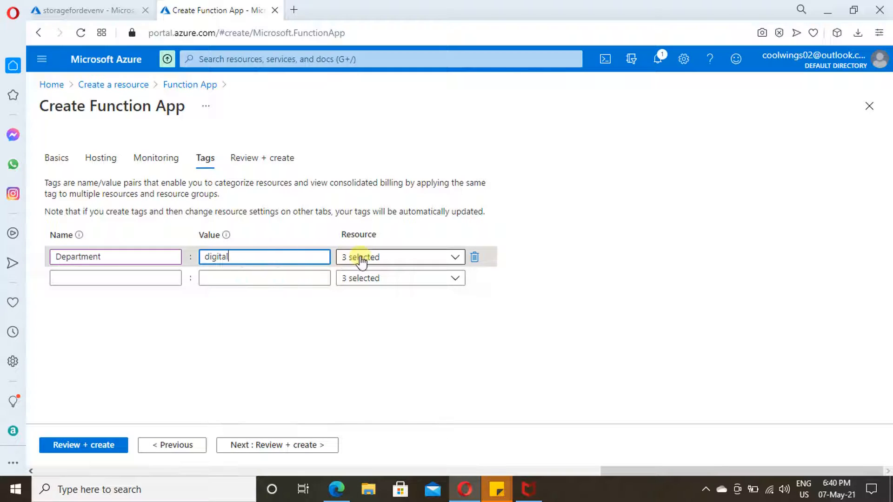
click(399, 257)
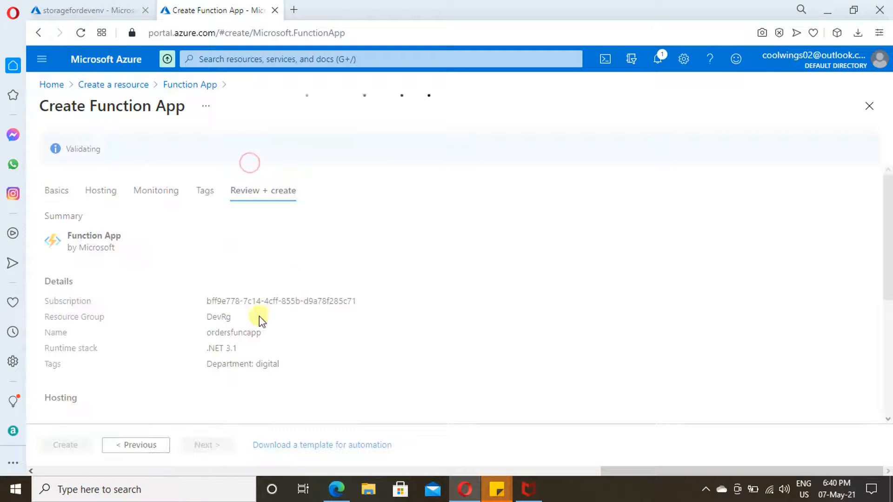
mouse_move(238, 307)
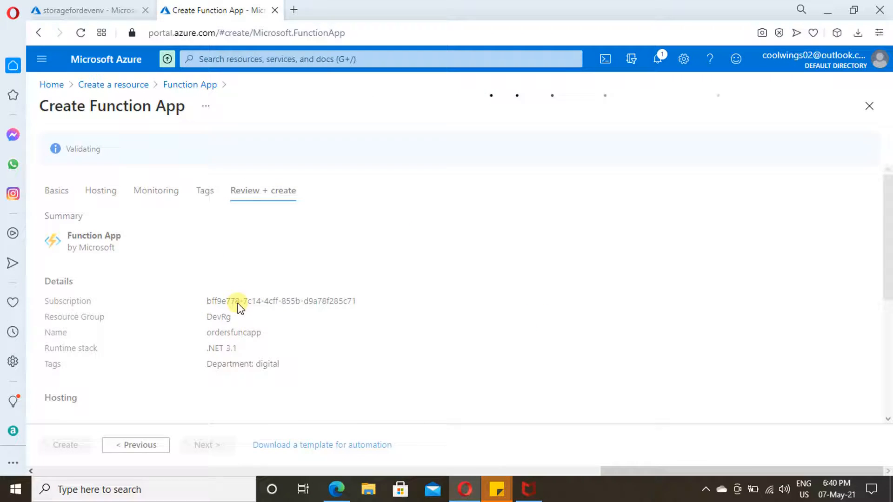
- Submit the validated ordersfuncapp form and let the deployment complete
click(65, 445)
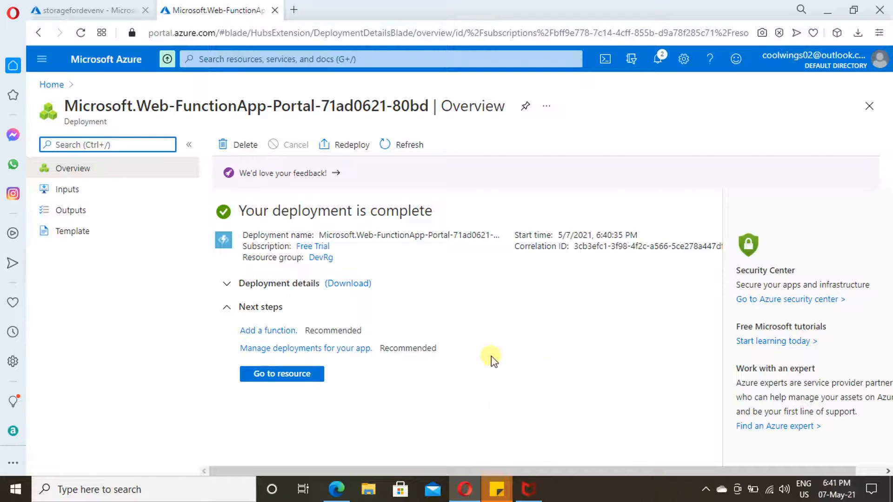
mouse_move(281, 374)
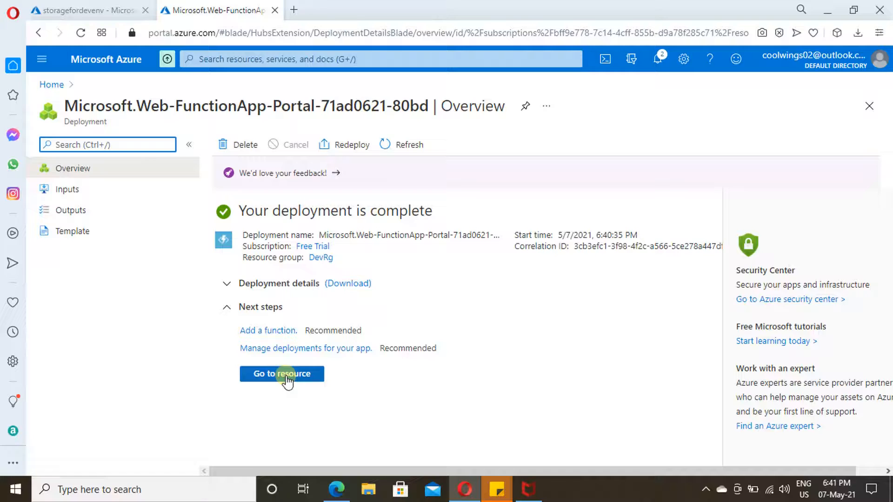
- Go to the deployed ordersfuncapp resource and view its empty Functions list
click(282, 374)
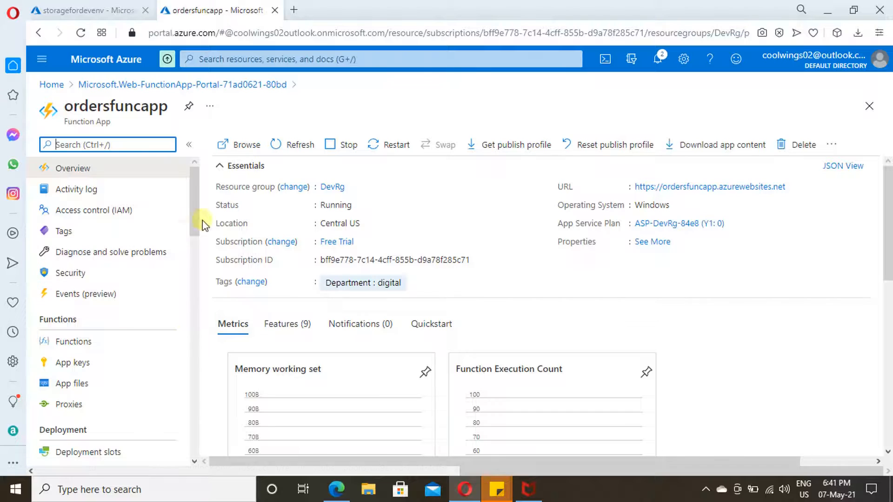
mouse_move(198, 376)
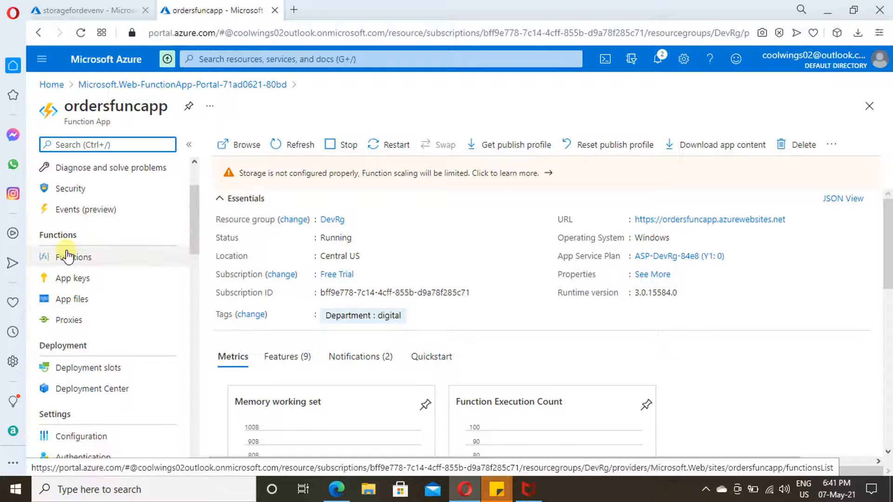
click(73, 257)
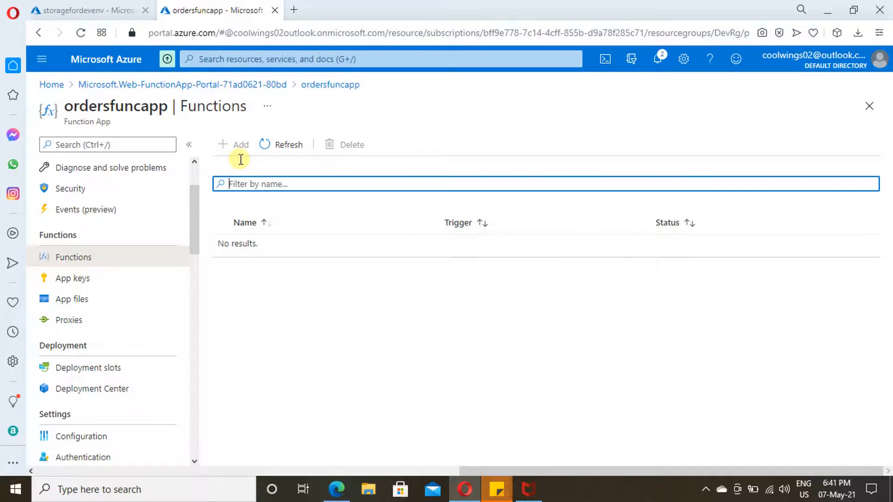
mouse_move(215, 342)
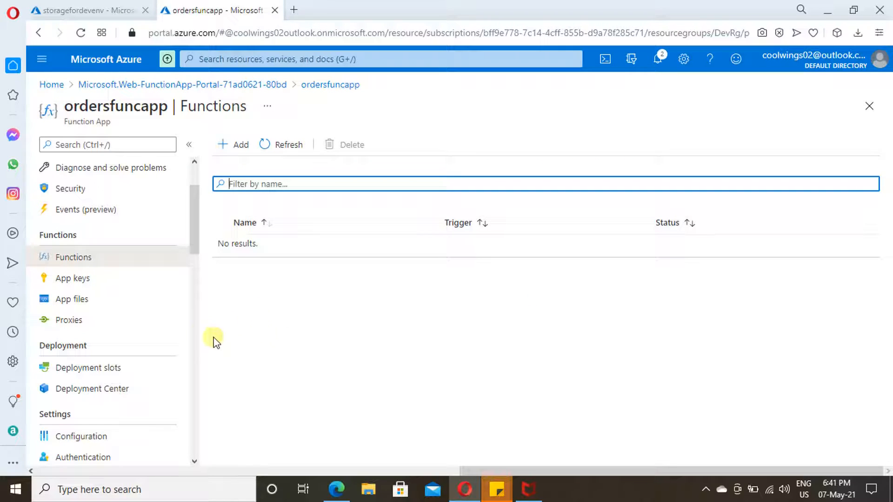
- Open the Add function pane from the ordersfuncapp Functions page
click(234, 144)
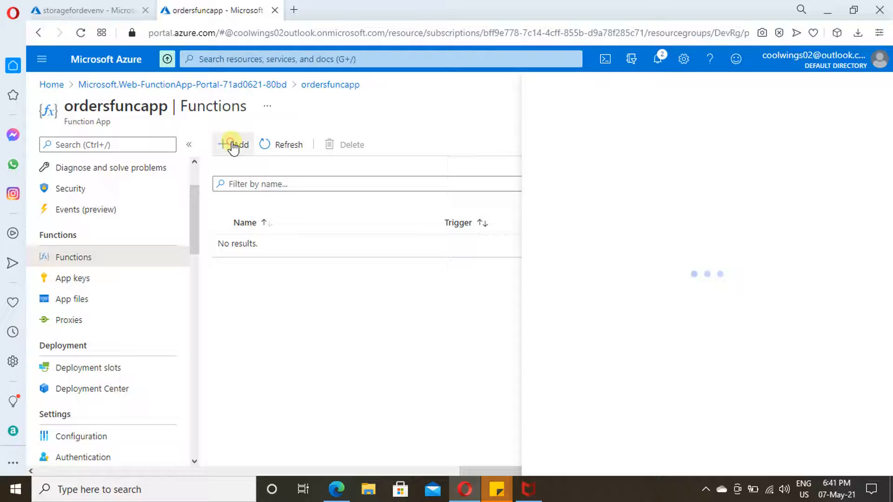
click(234, 144)
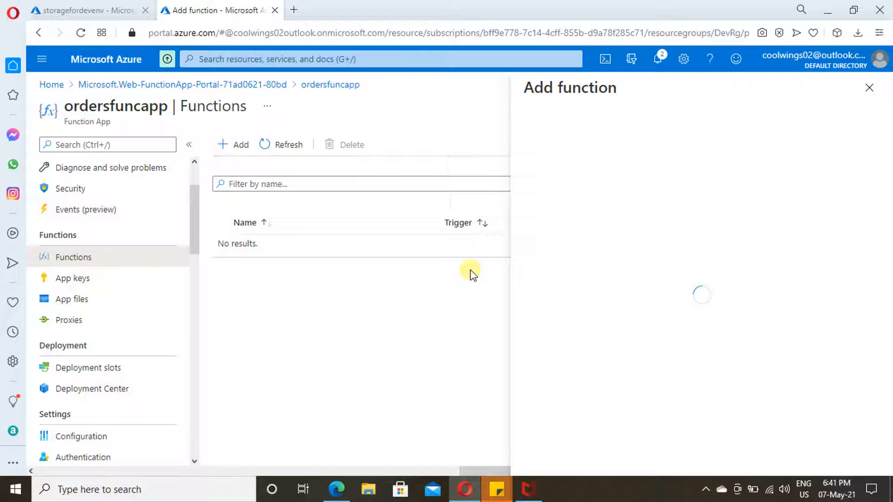
mouse_move(724, 262)
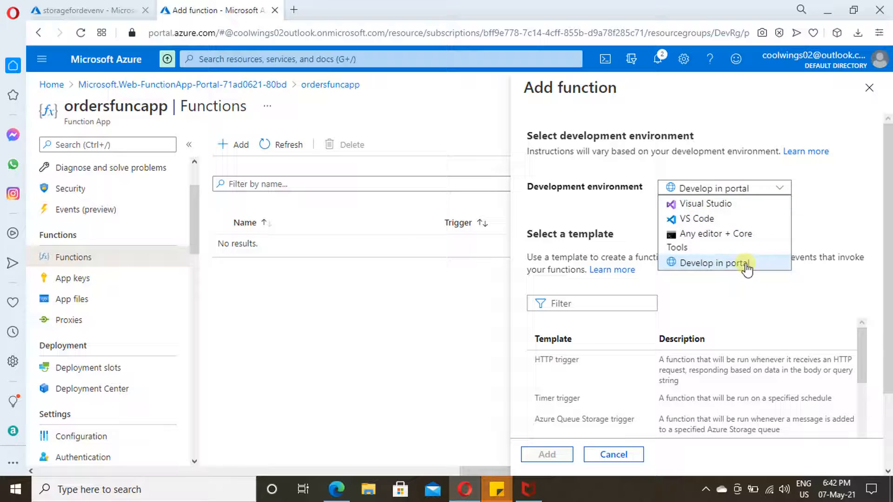
- Keep Develop in portal and browse the templates to pick Azure Queue Storage trigger
click(711, 262)
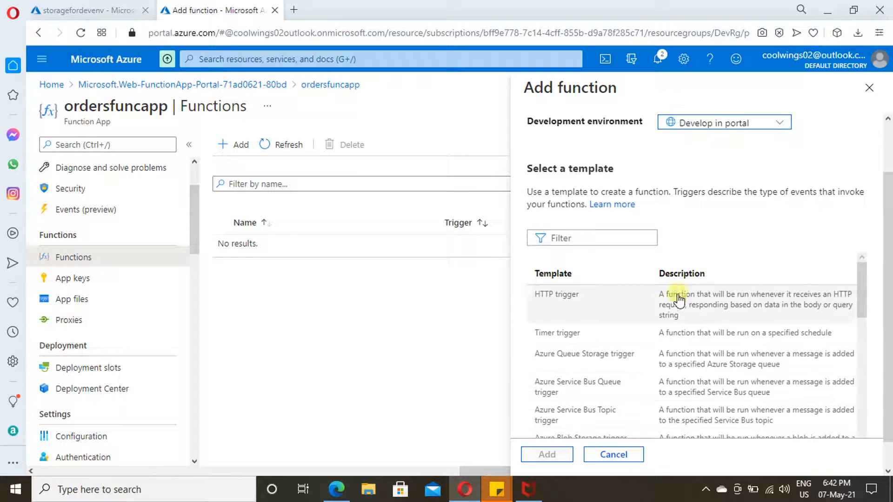
mouse_move(632, 375)
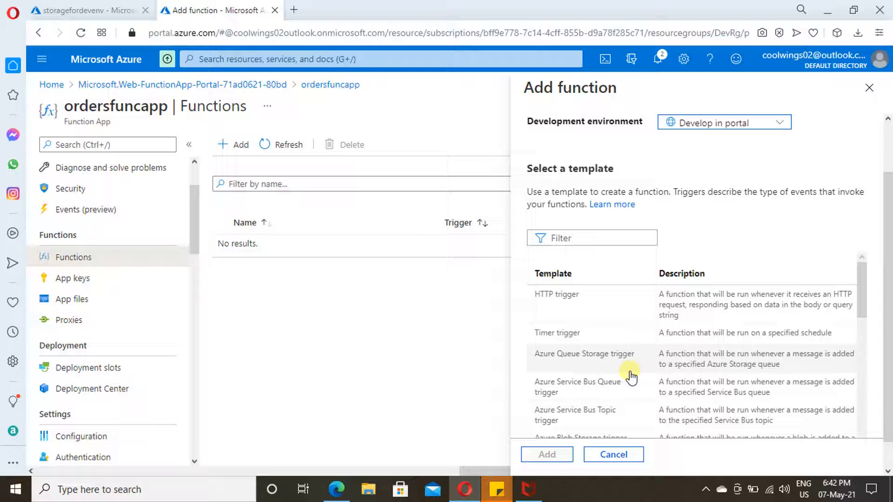
mouse_move(685, 333)
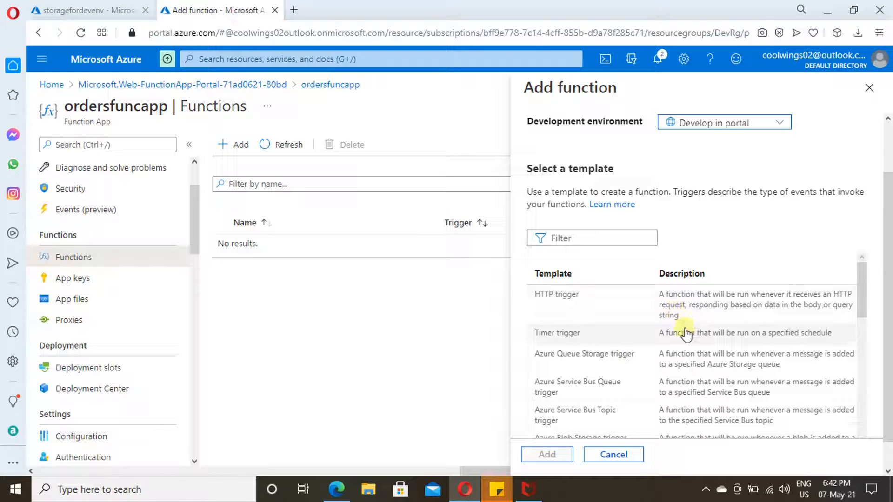
mouse_move(627, 348)
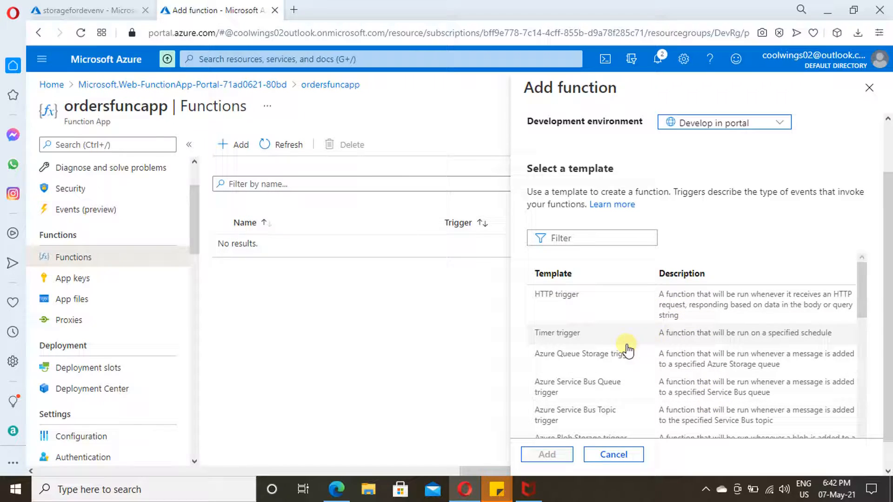
mouse_move(696, 364)
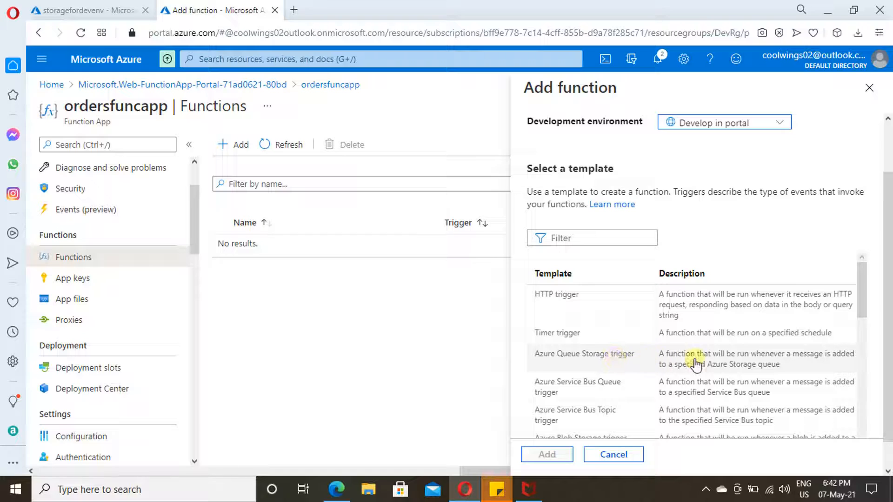
mouse_move(646, 414)
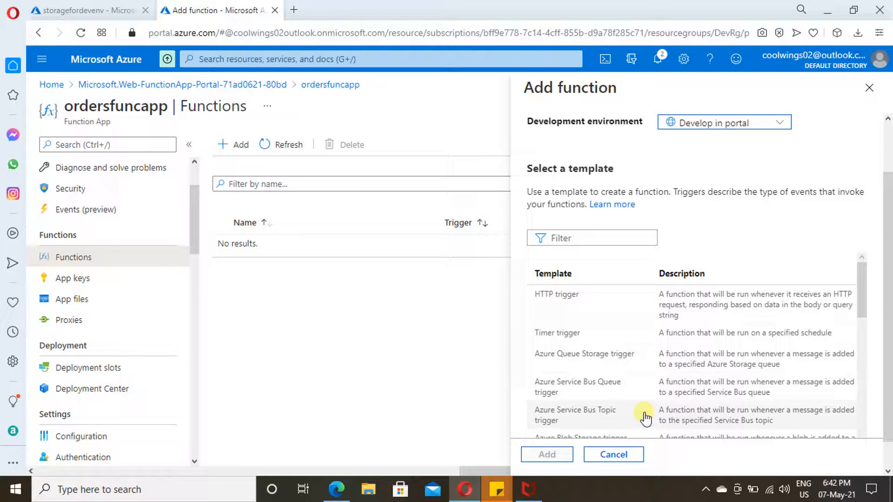
scroll(down, 3)
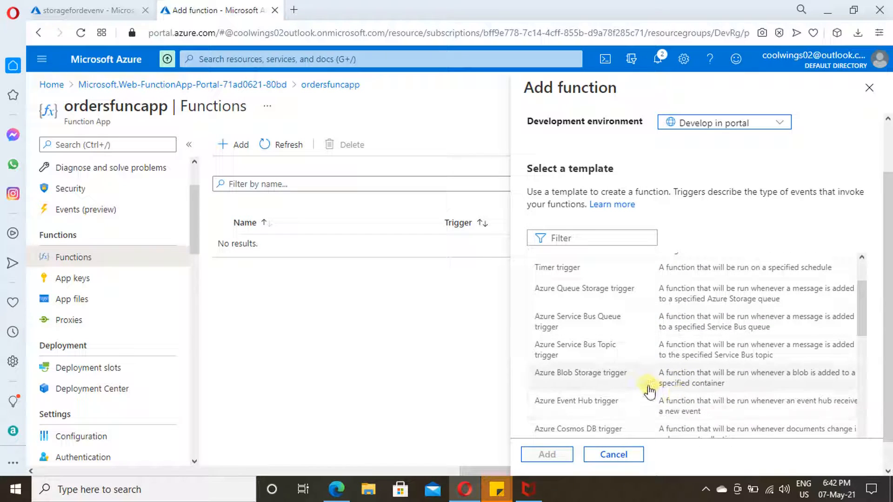
scroll(down, 3)
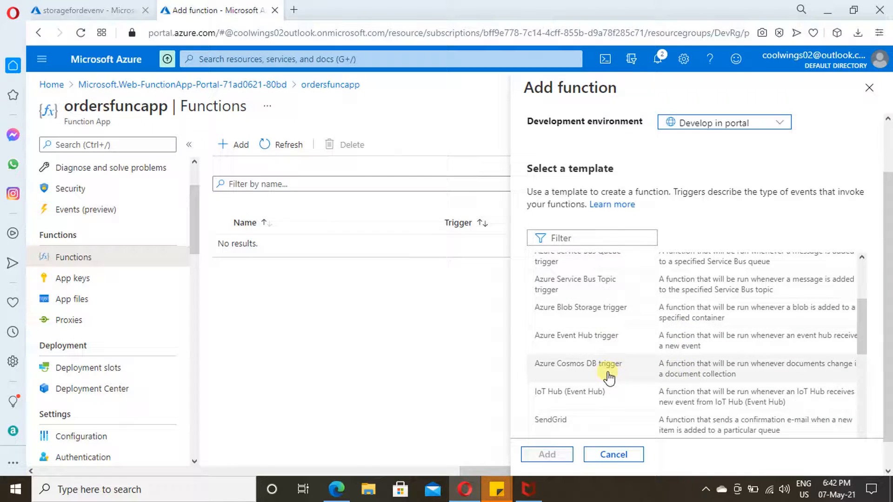
scroll(down, 3)
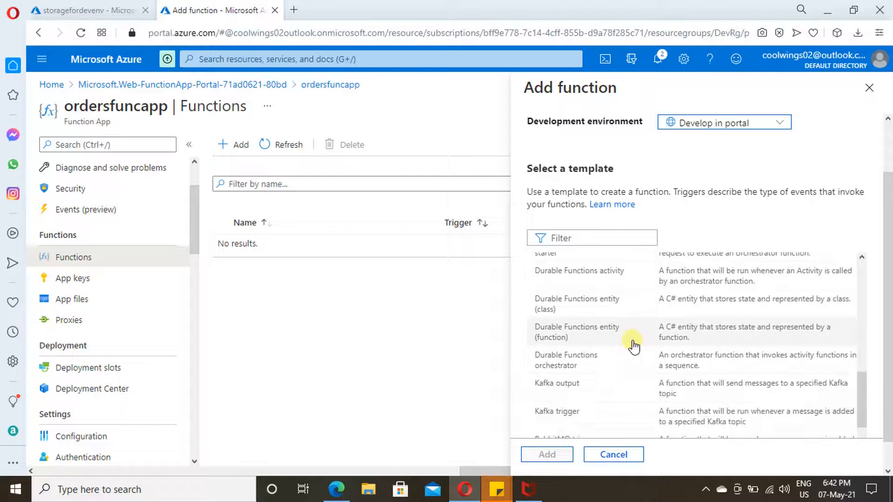
scroll(up, 3)
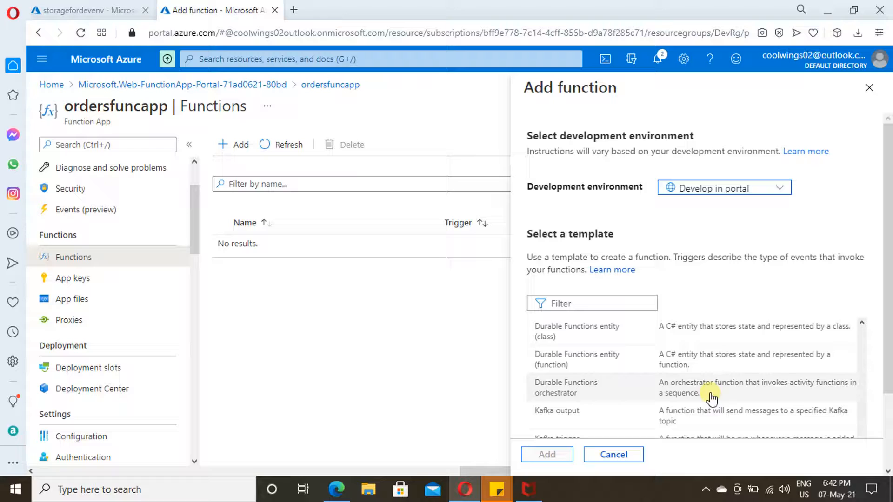
scroll(up, 3)
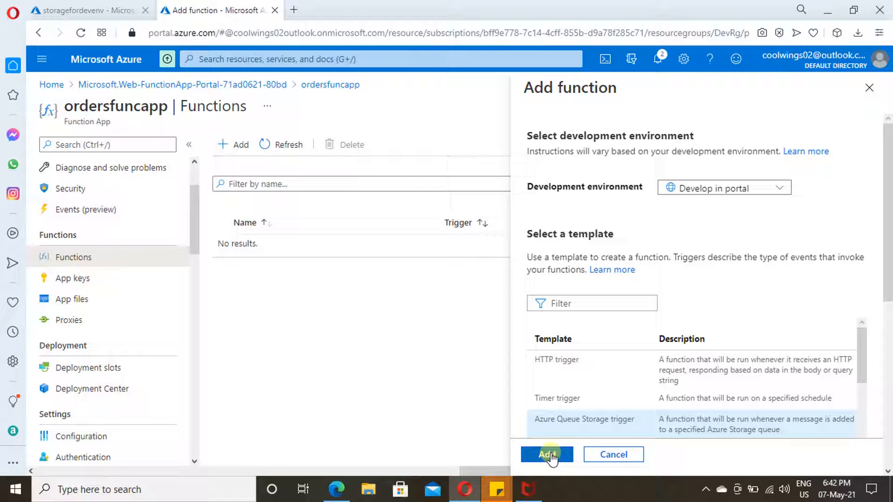
mouse_move(658, 330)
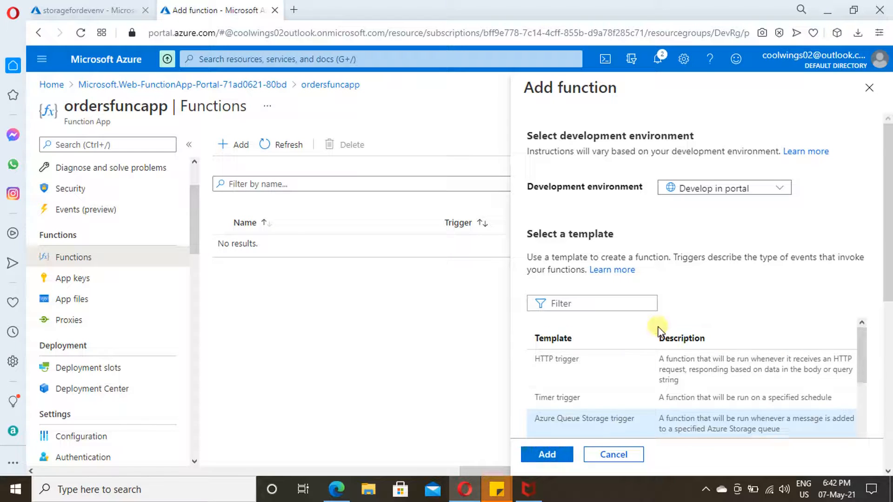
- Scroll to Template details and select the default queue name myqueue-items
scroll(down, 3)
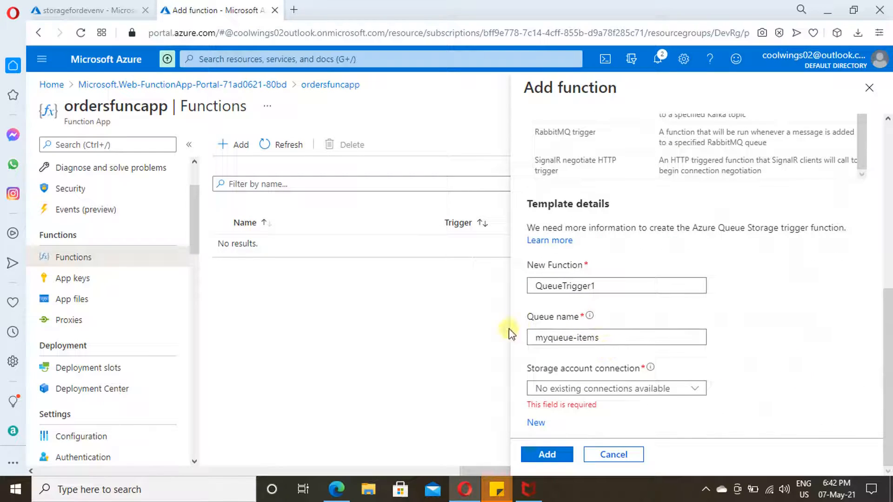
mouse_move(590, 350)
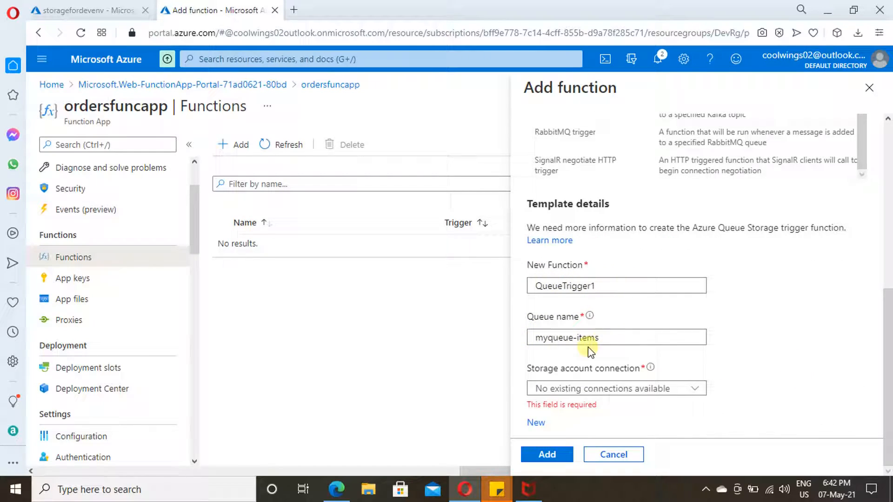
click(589, 338)
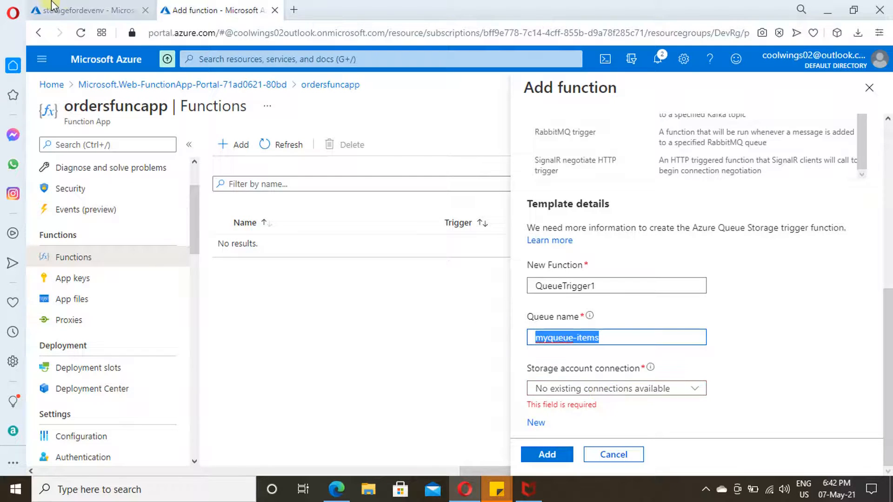
- In storagefordevenv's Storage Explorer, add a lowercase 'orders' queue under QUEUES
click(86, 11)
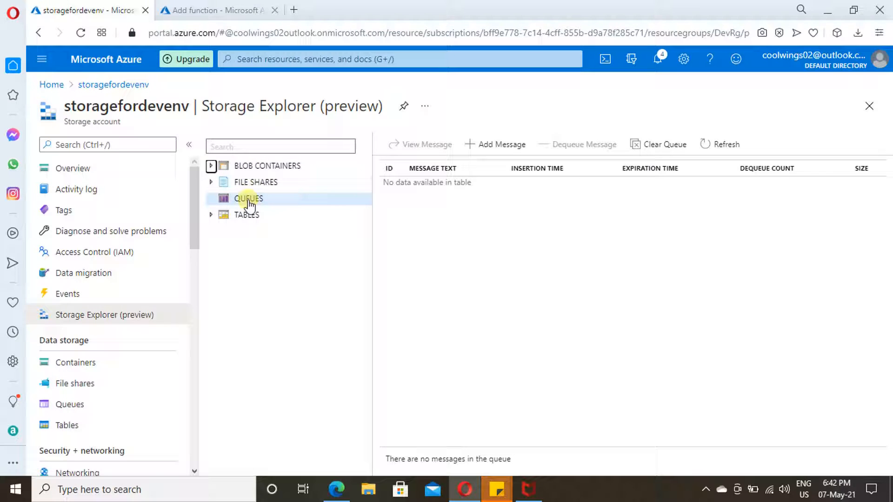
right_click(248, 198)
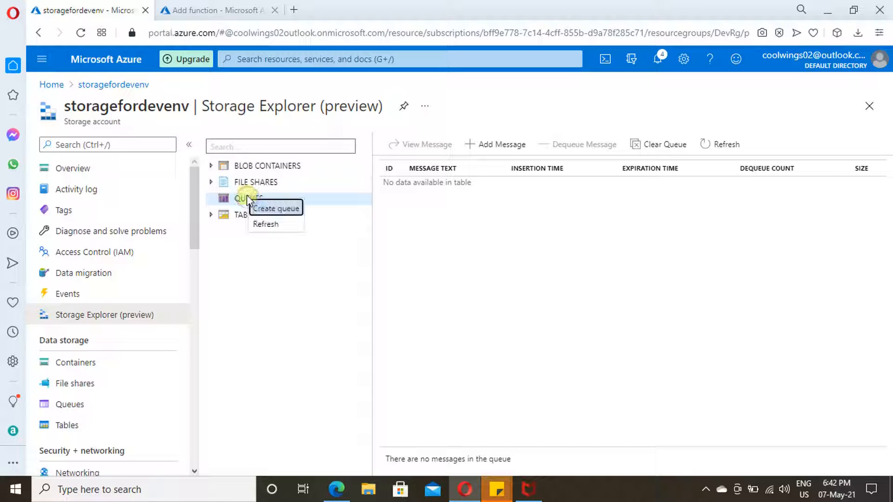
click(276, 209)
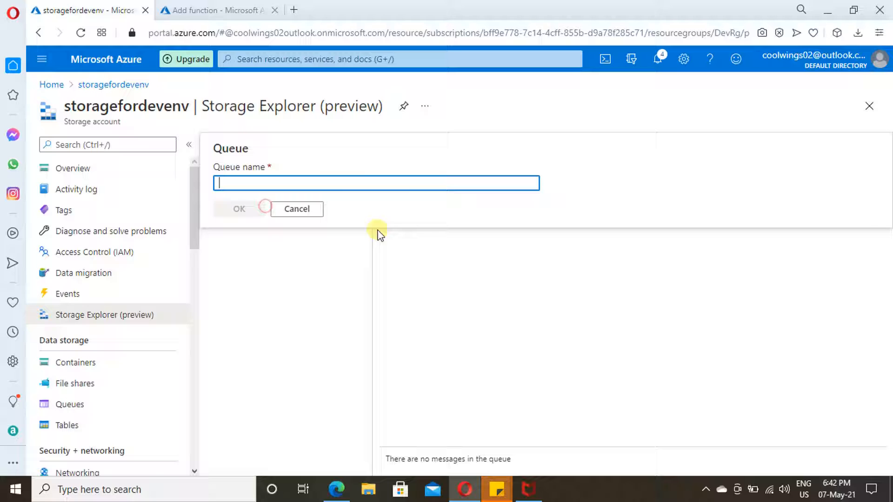
text(Orders)
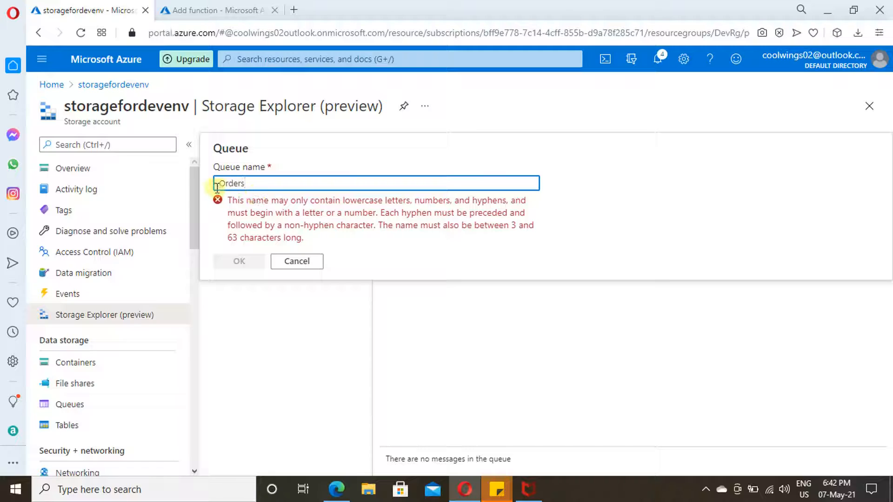
key(Backspace)
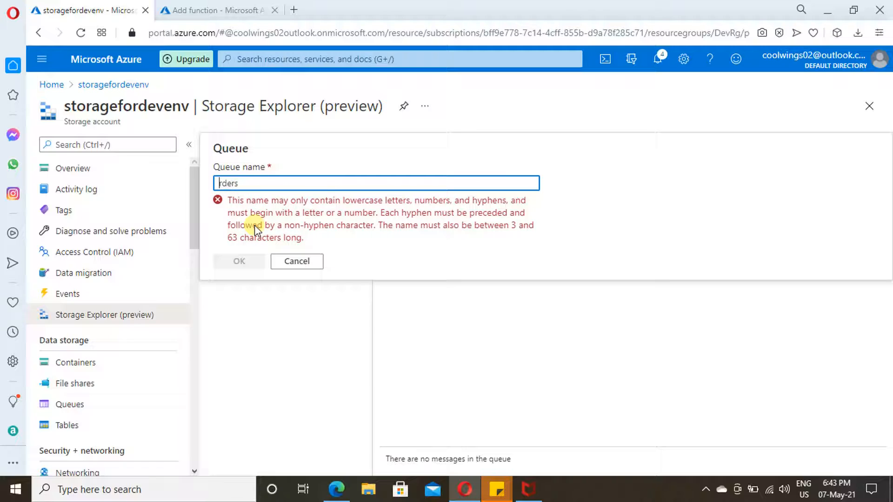
text(orders)
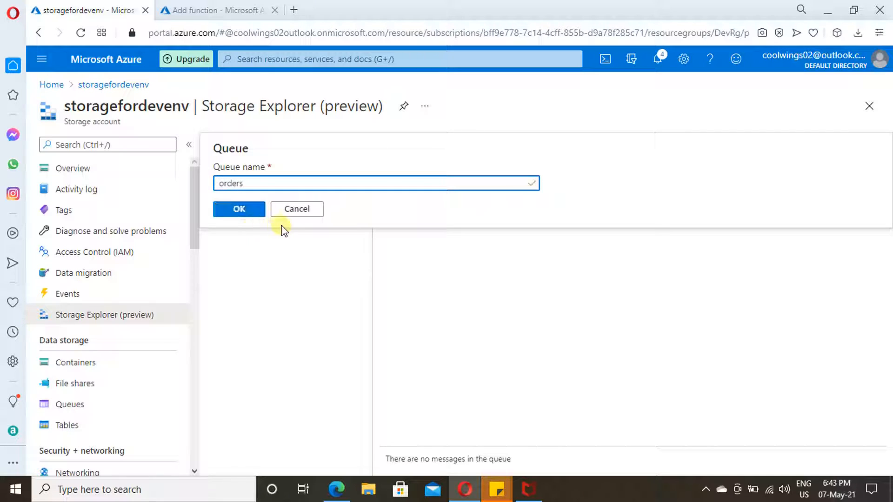
click(239, 209)
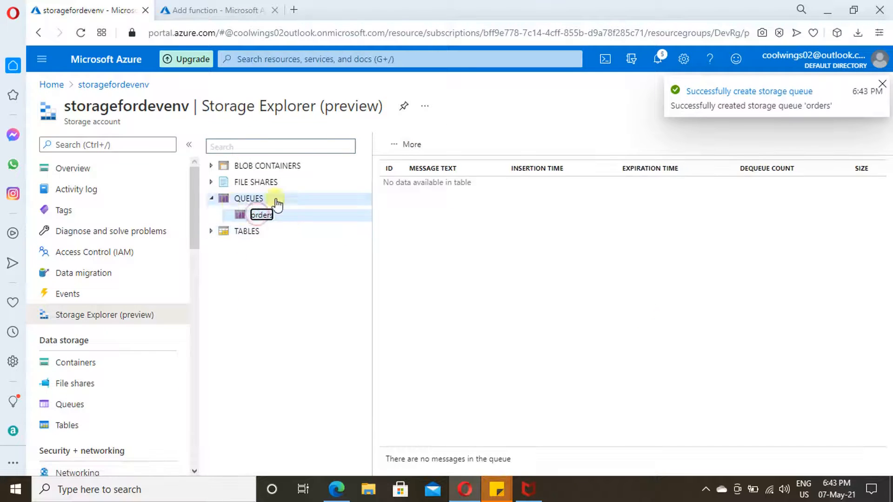
- Set the queue name to 'orders' and add a new storagefordevenv storage connection
click(216, 11)
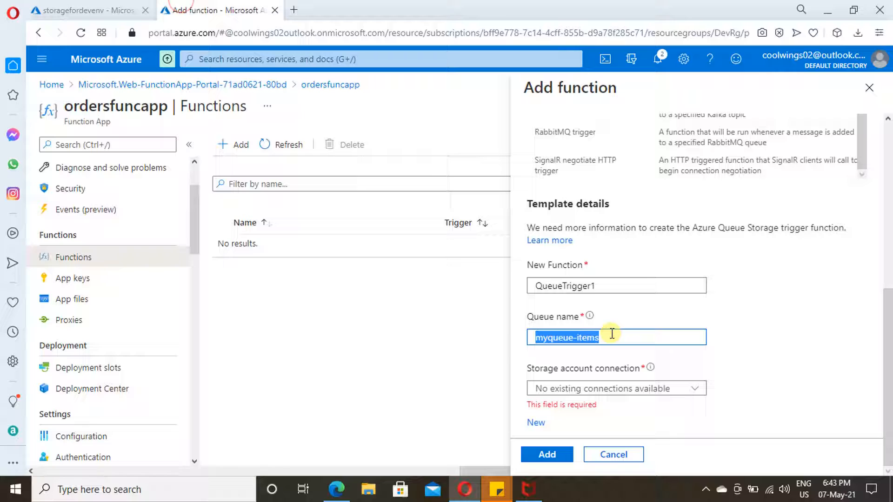
text(order)
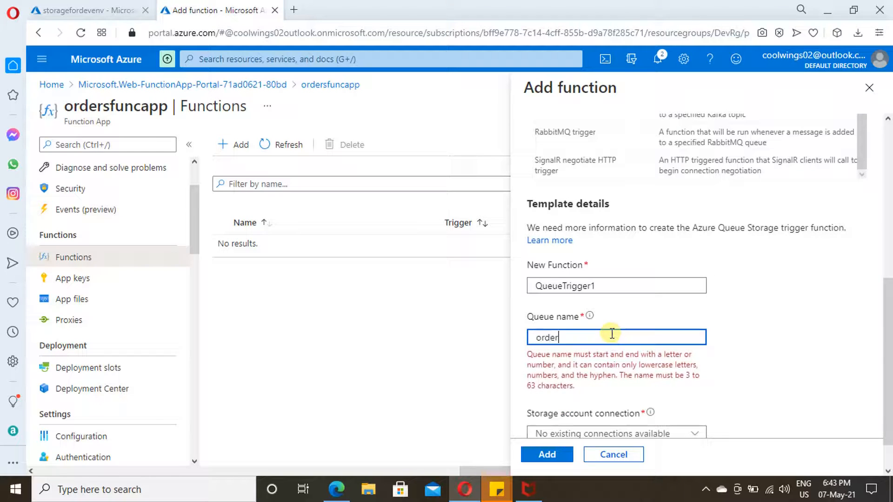
text(s)
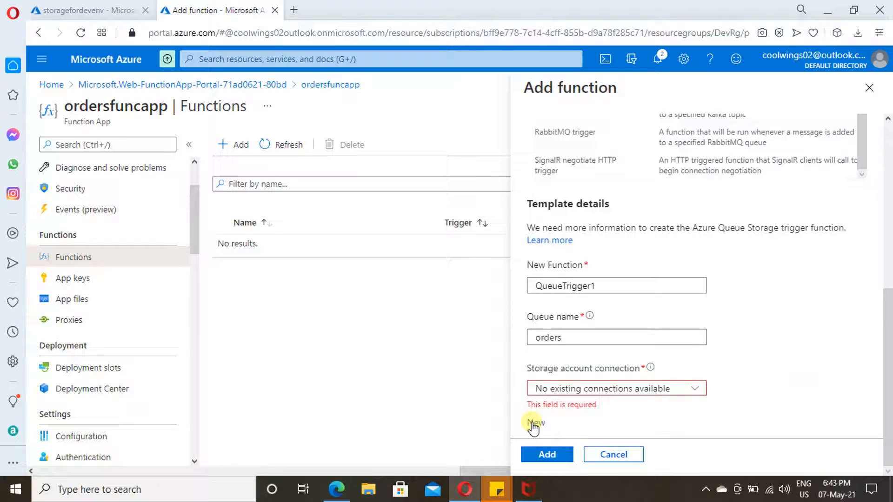
click(535, 423)
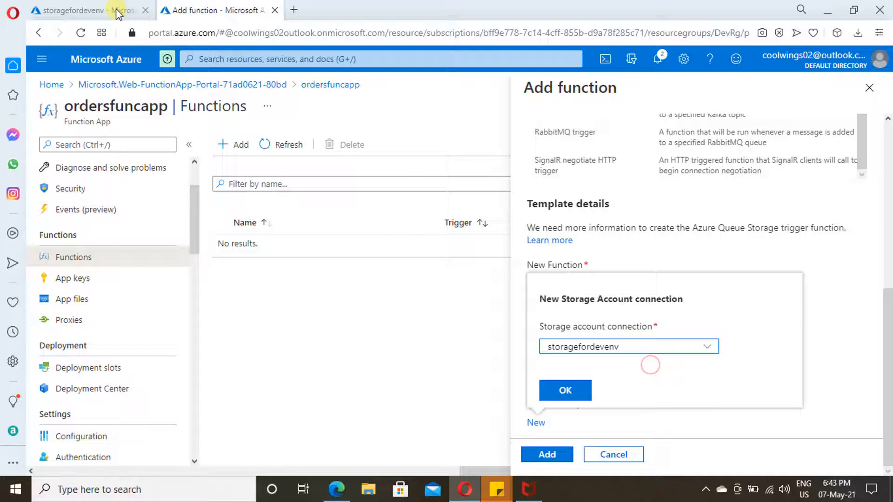
click(86, 10)
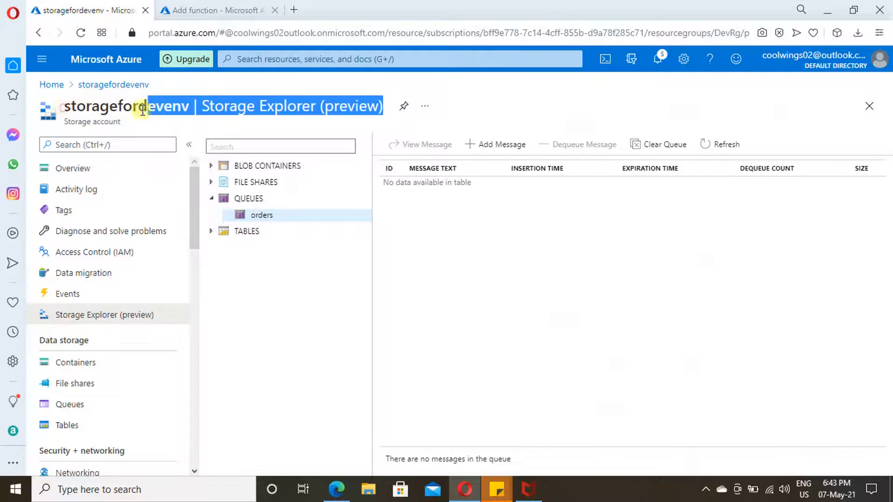
click(214, 10)
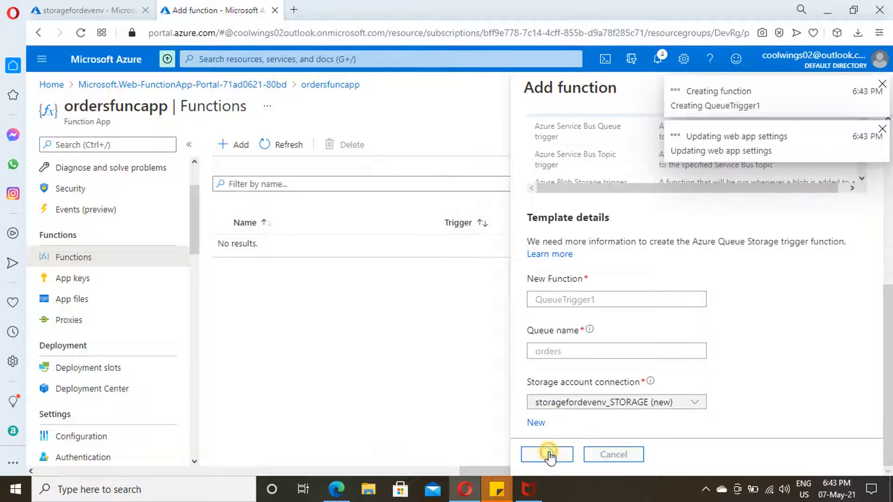
- Add the QueueTrigger1 function and wait for its Overview page to load
click(545, 455)
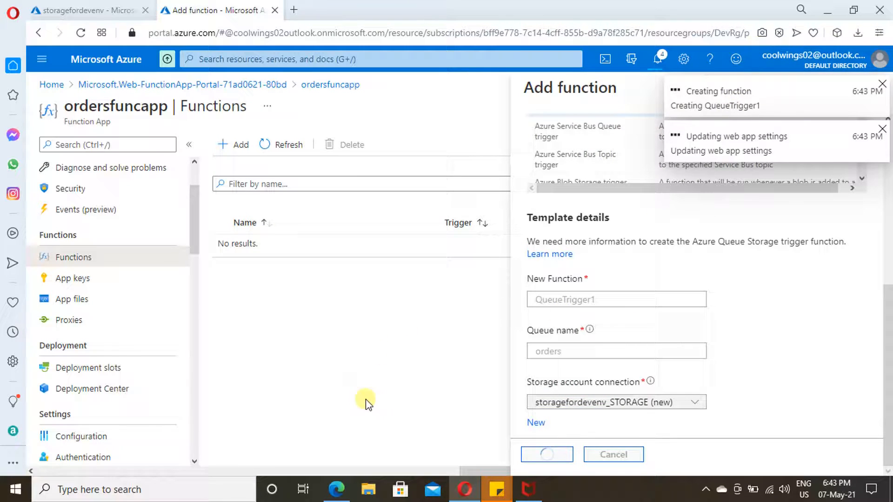
click(546, 454)
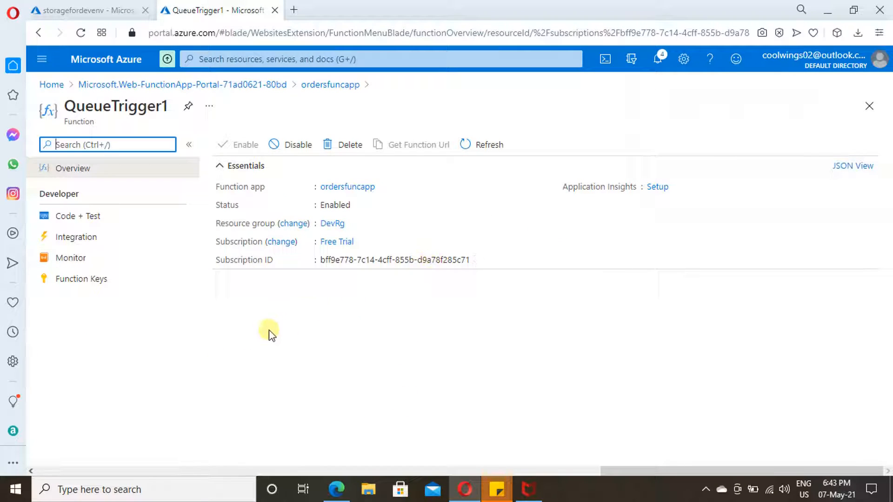
mouse_move(75, 237)
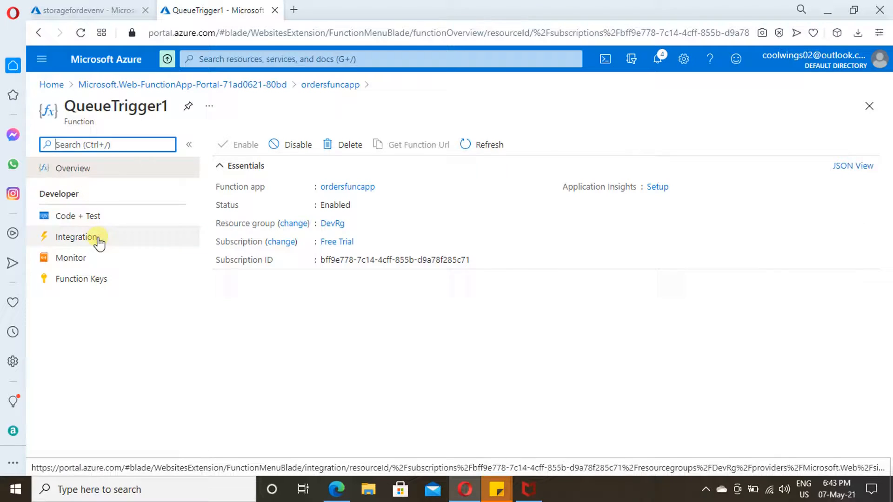
mouse_move(86, 200)
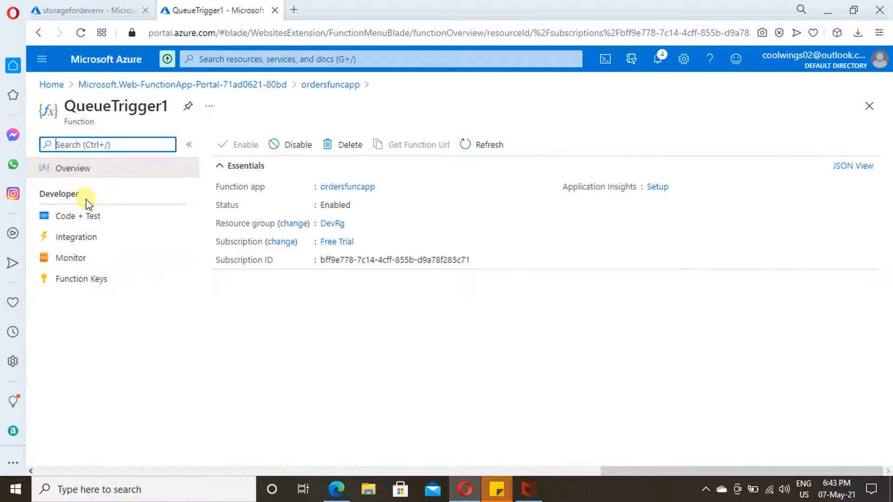
- In Code + Test, view the function.json bindings, then return to run.csx
click(78, 216)
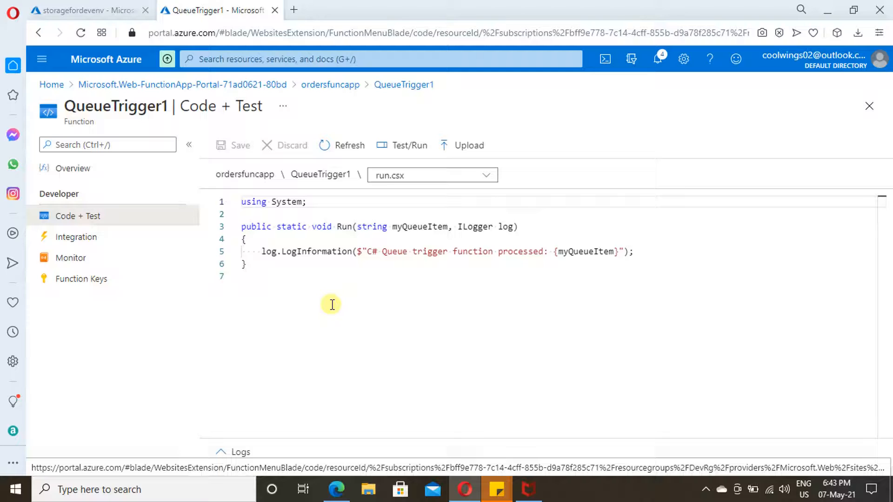
mouse_move(431, 195)
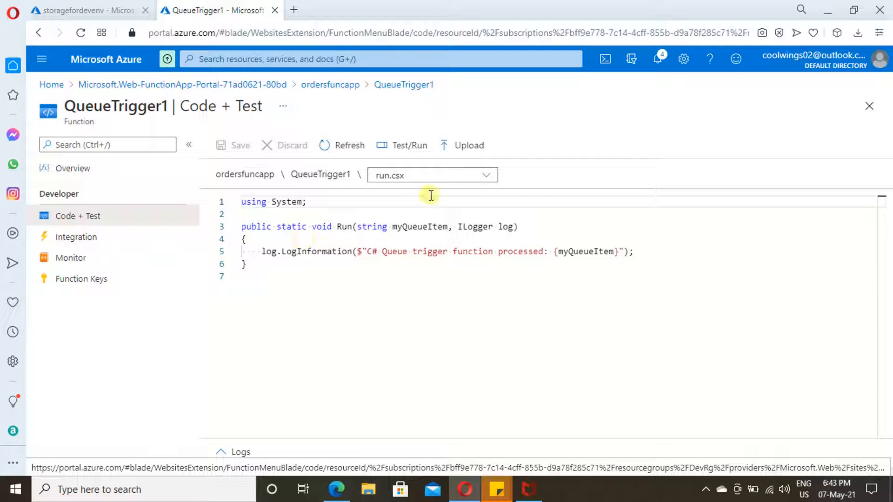
mouse_move(473, 175)
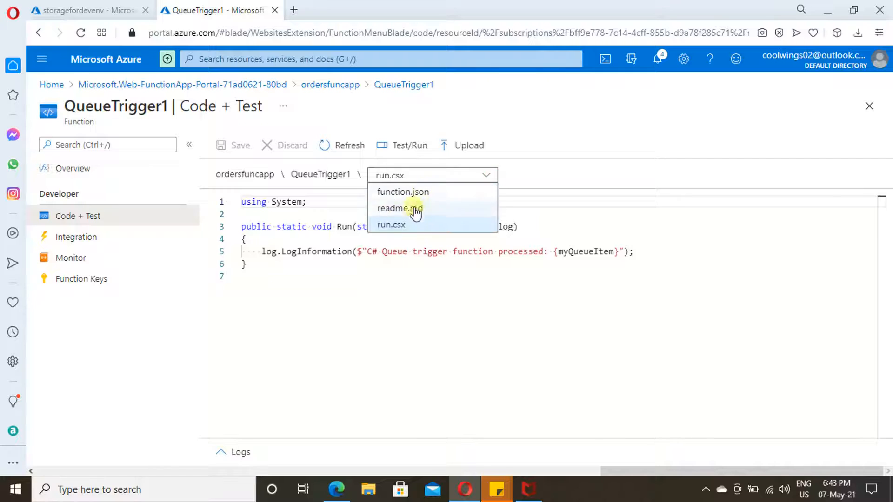
click(402, 191)
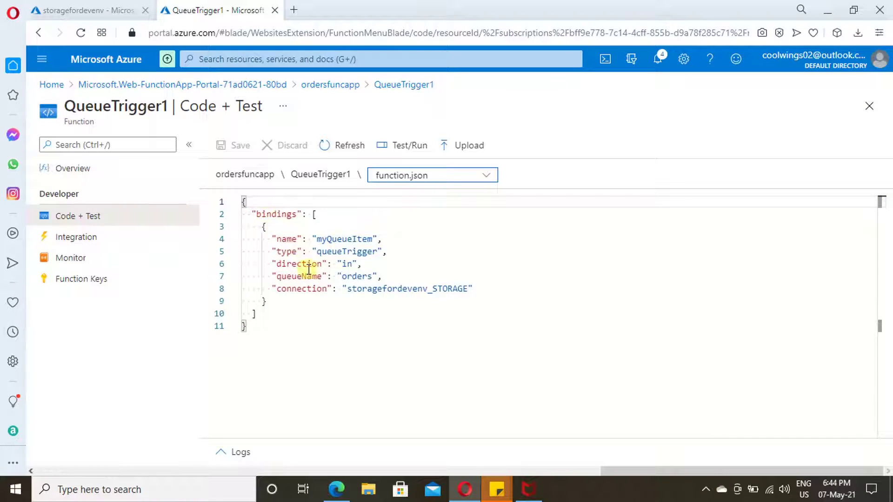
click(485, 174)
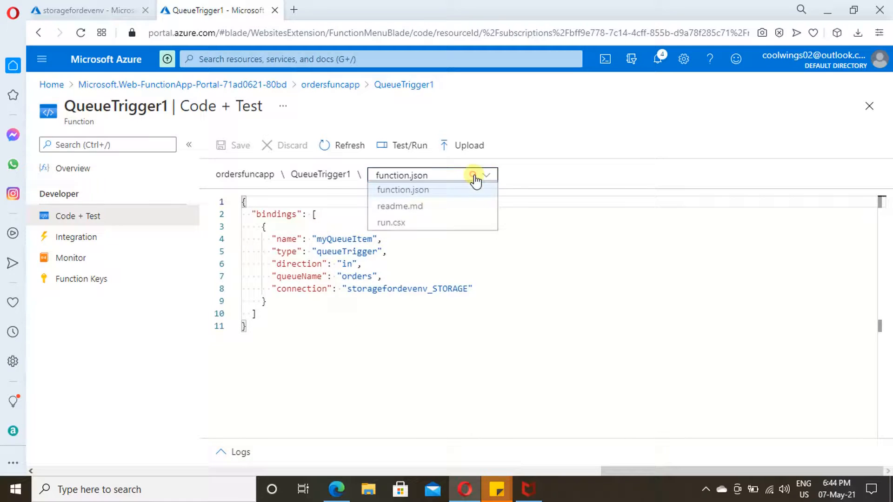
click(391, 223)
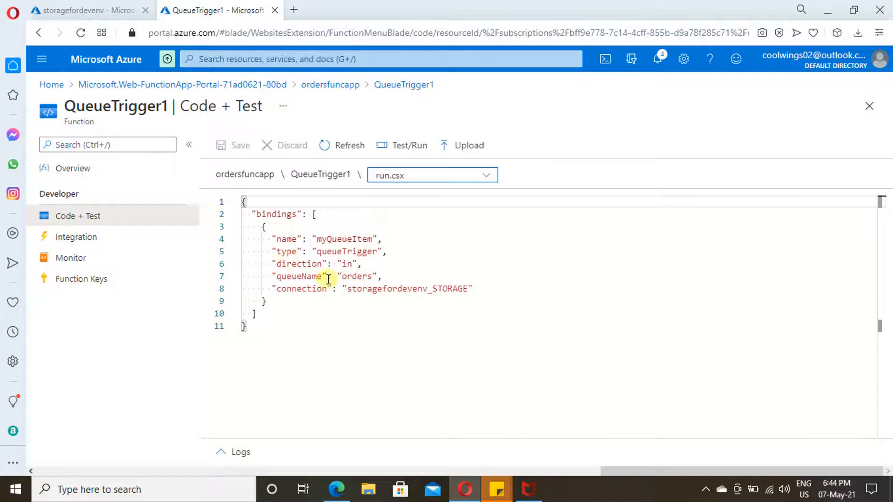
click(432, 175)
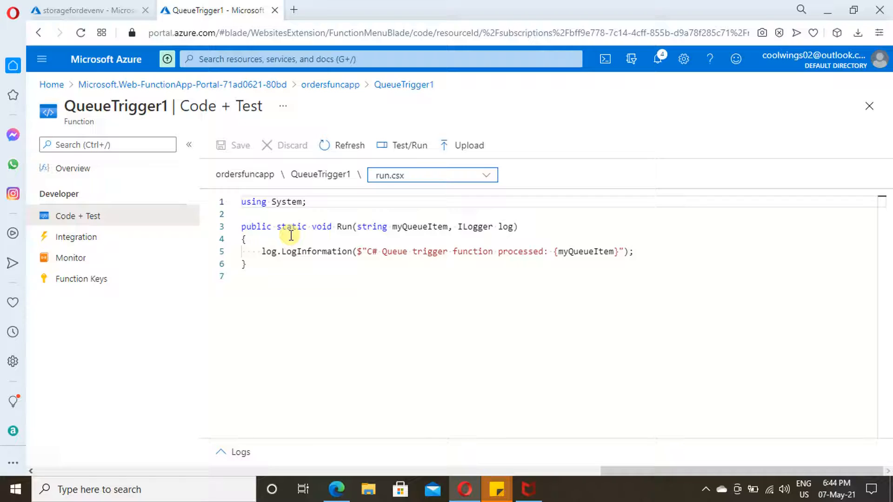
mouse_move(409, 145)
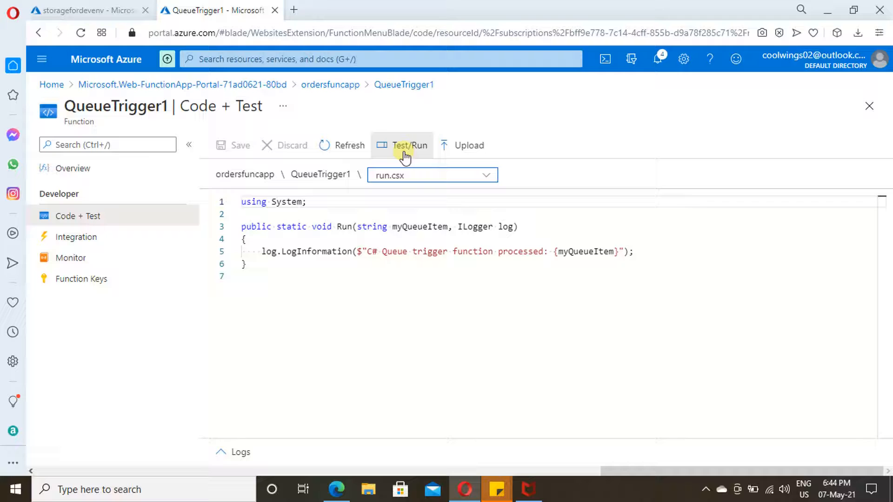
- Check the Integration trigger diagram and the Monitor page's zero invocations, then reload Code + Test
click(74, 237)
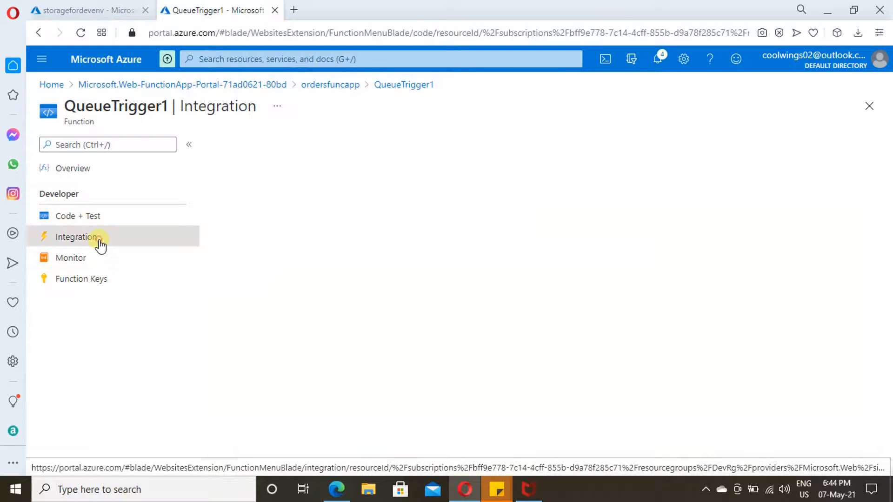
click(76, 236)
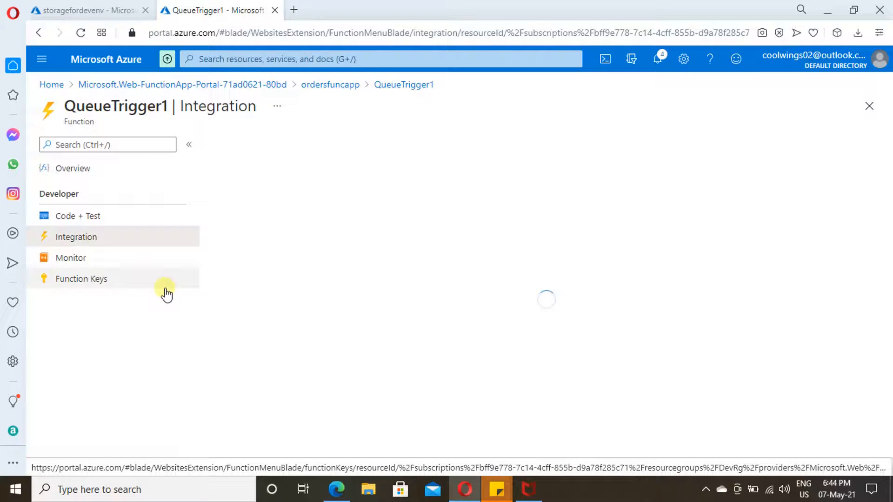
mouse_move(279, 297)
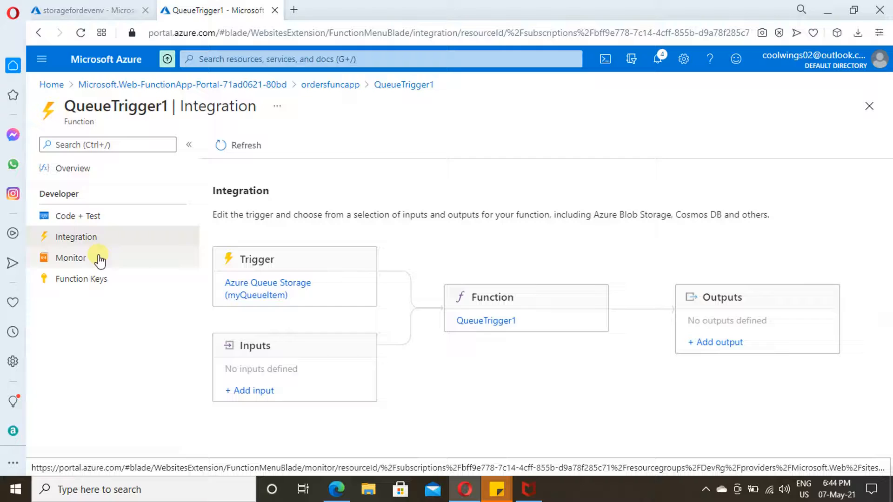
click(71, 258)
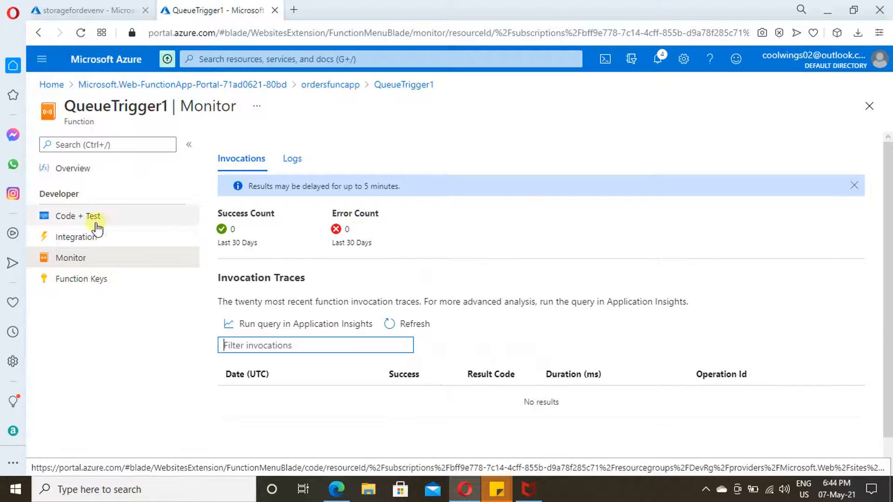
click(79, 216)
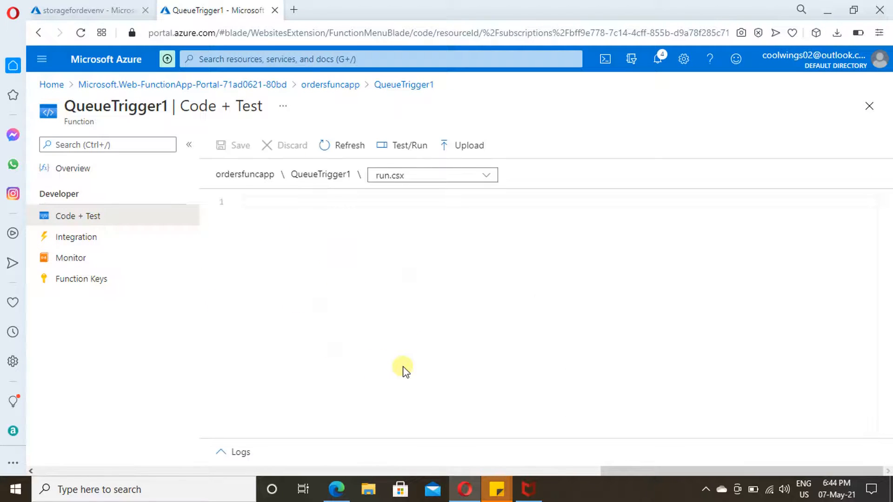
mouse_move(251, 263)
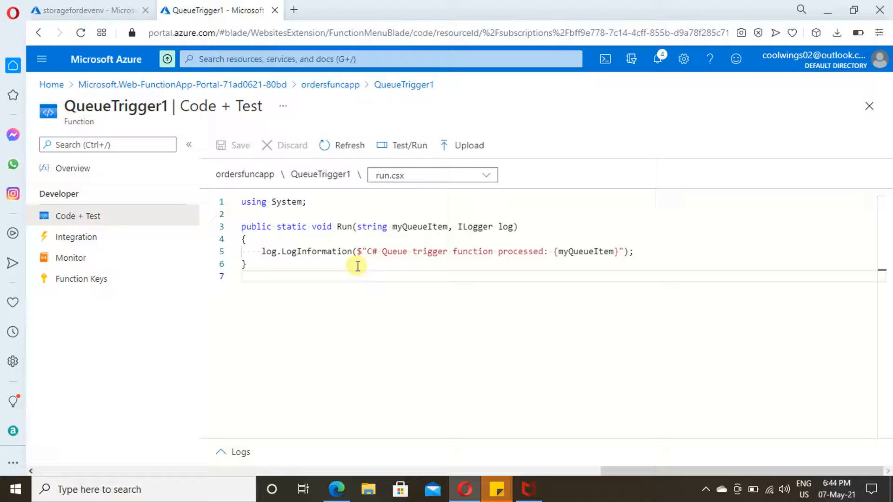
- Switch the Code + Test file selector to function.json to show the orders queue binding
click(432, 175)
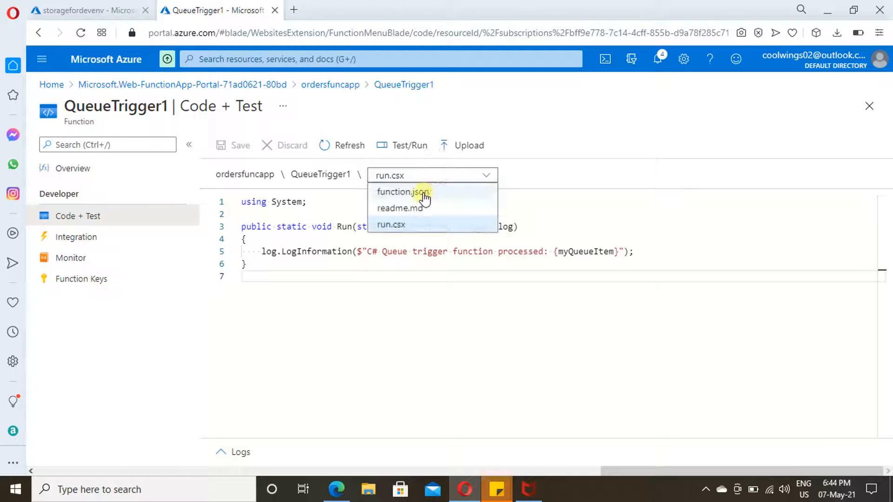
click(405, 192)
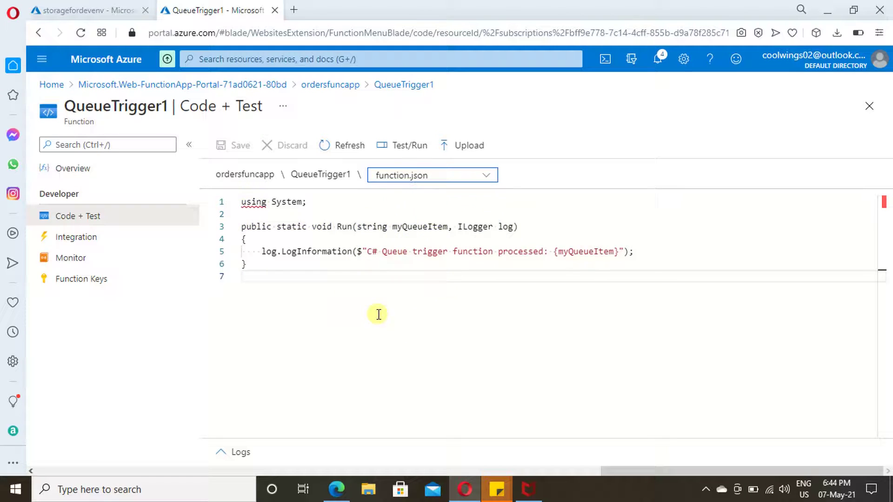
click(432, 174)
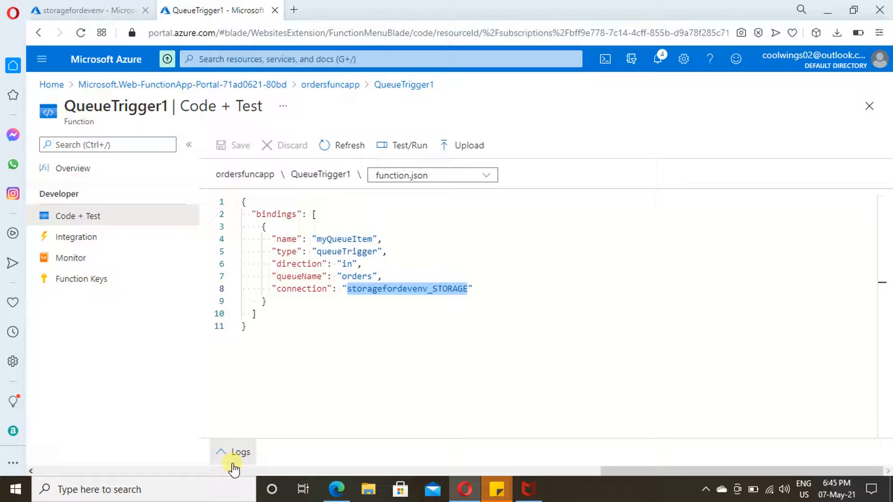
- Start the live log stream, then go to the storagefordevenv Storage Explorer tab
click(233, 452)
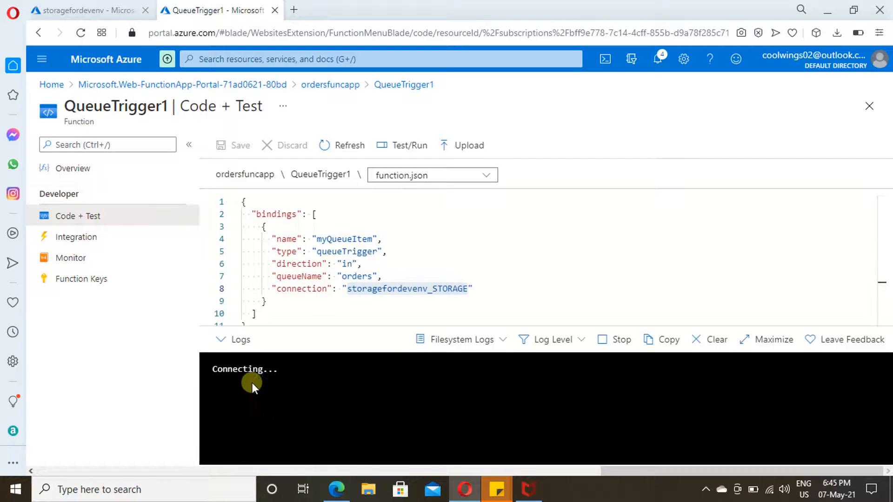
mouse_move(339, 414)
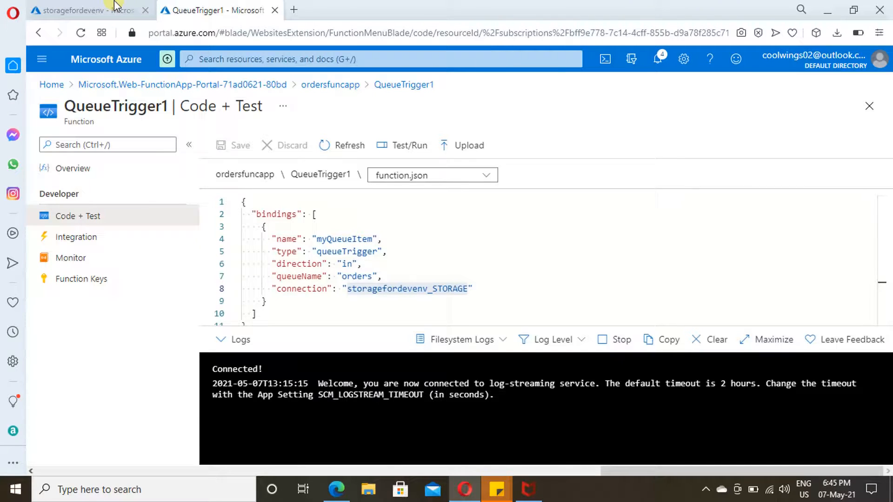
click(86, 11)
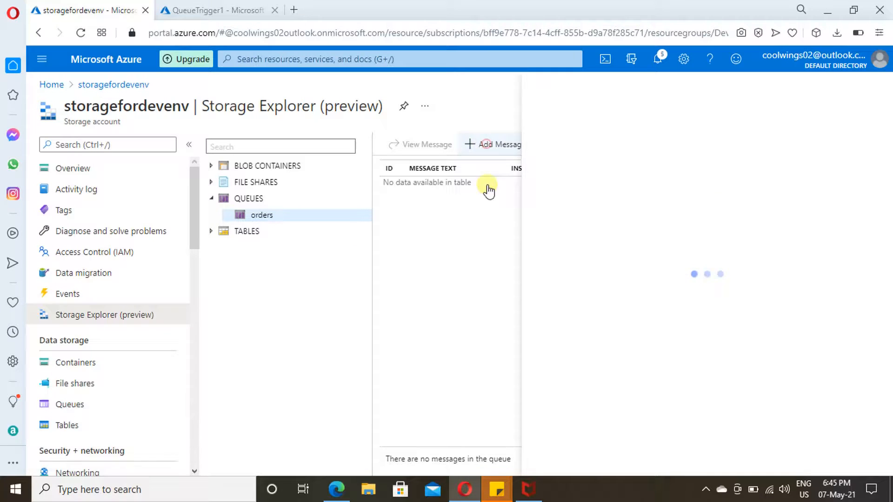
- Add the messages 'Briyani' and 'Chicken 65' to the orders queue and refresh
click(495, 144)
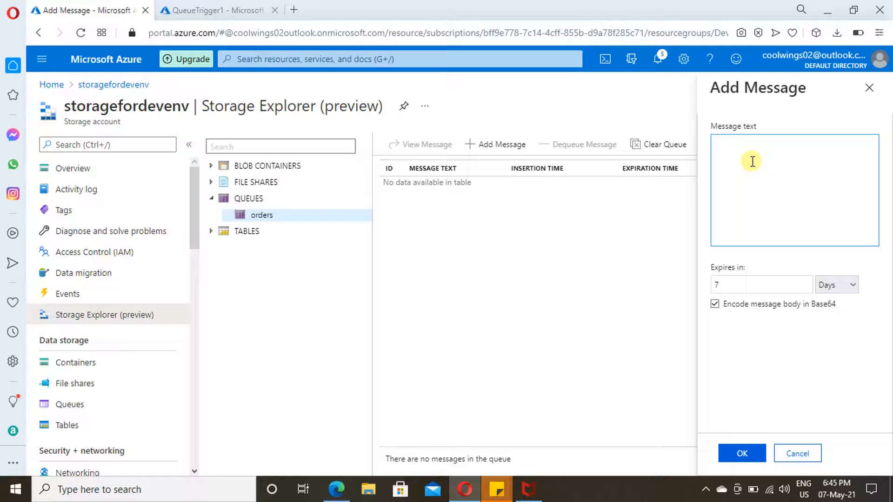
text(Briyani)
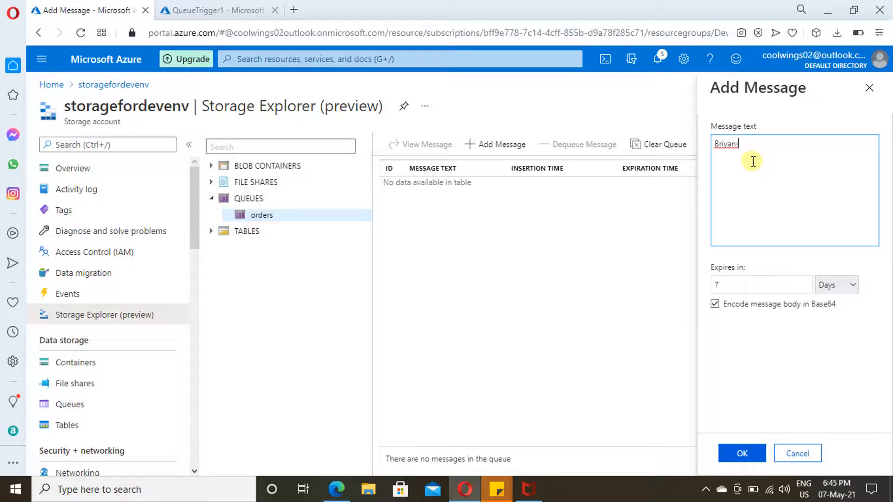
click(741, 454)
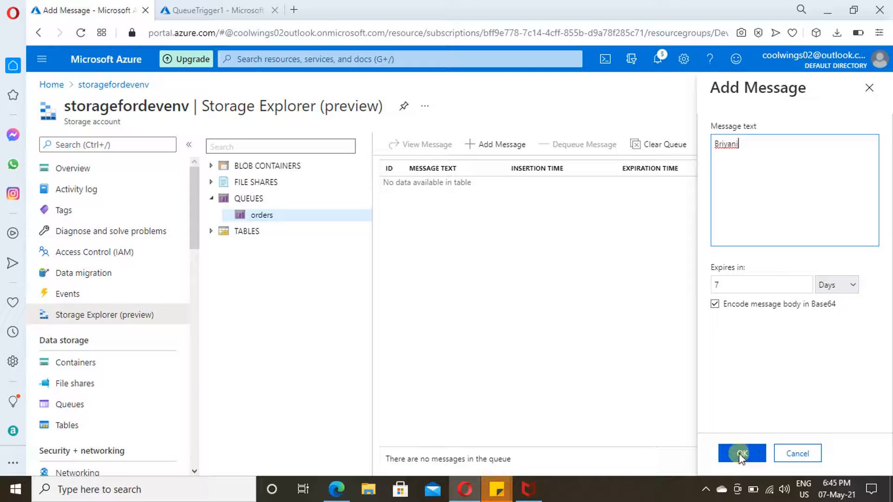
click(741, 453)
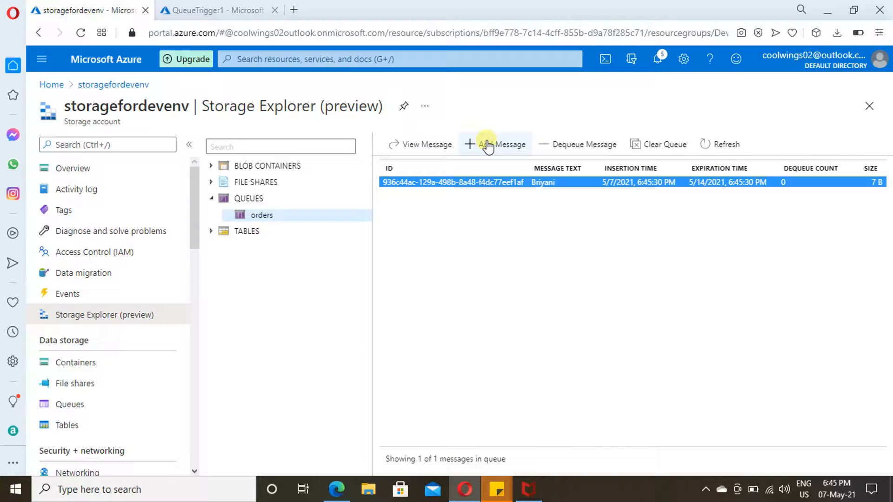
click(494, 145)
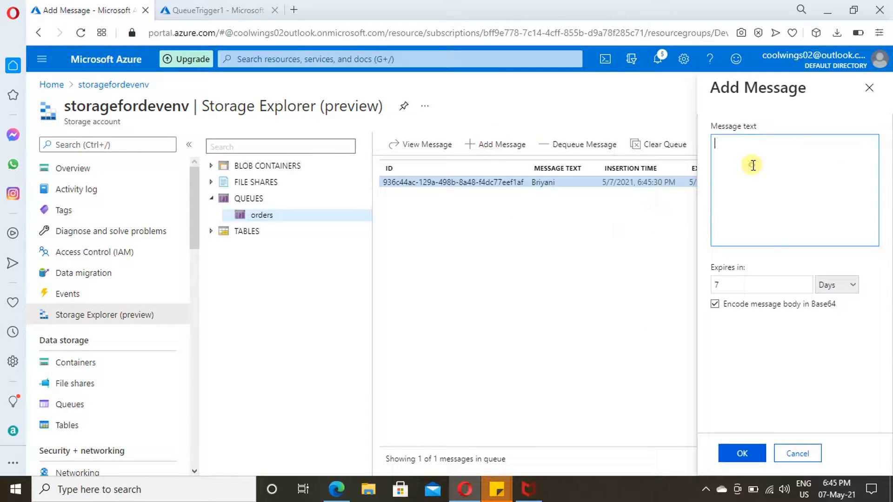
text(Chi)
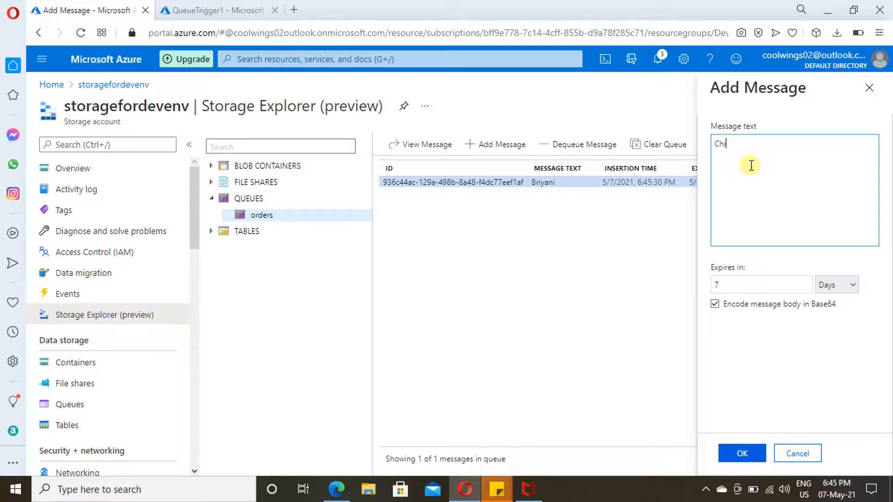
text(c)
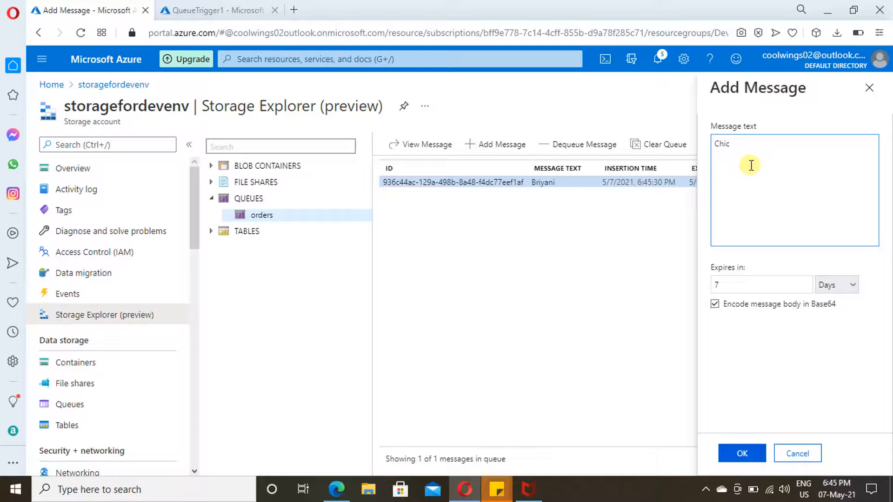
text(ke)
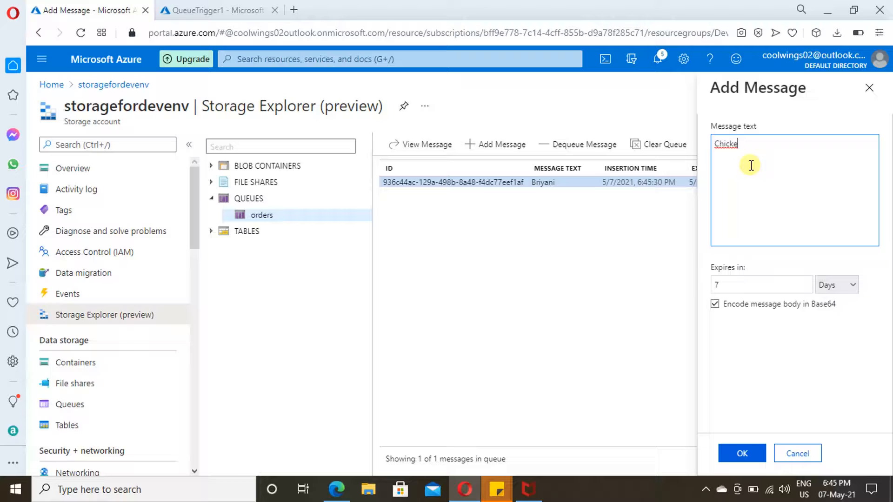
text(n 6)
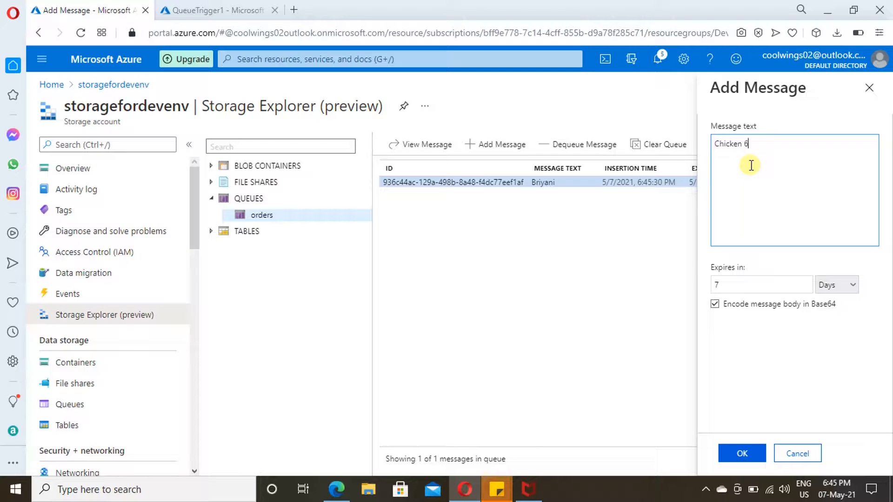
text(5)
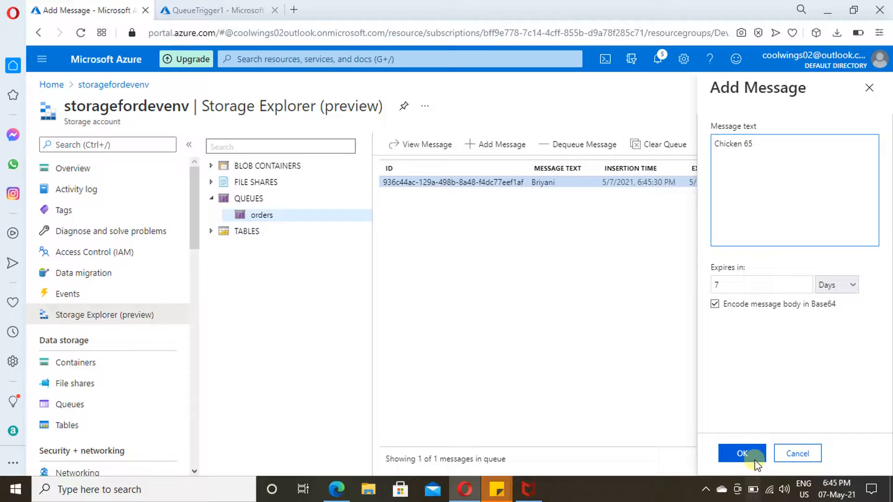
click(742, 454)
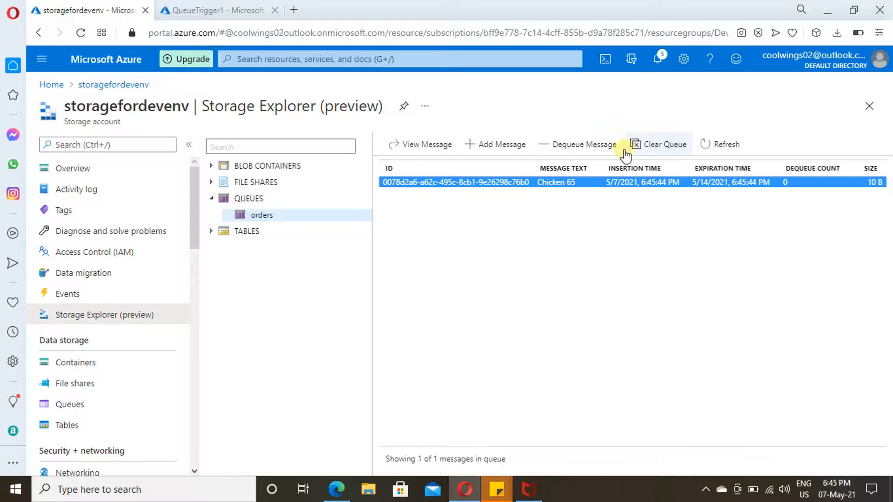
click(663, 144)
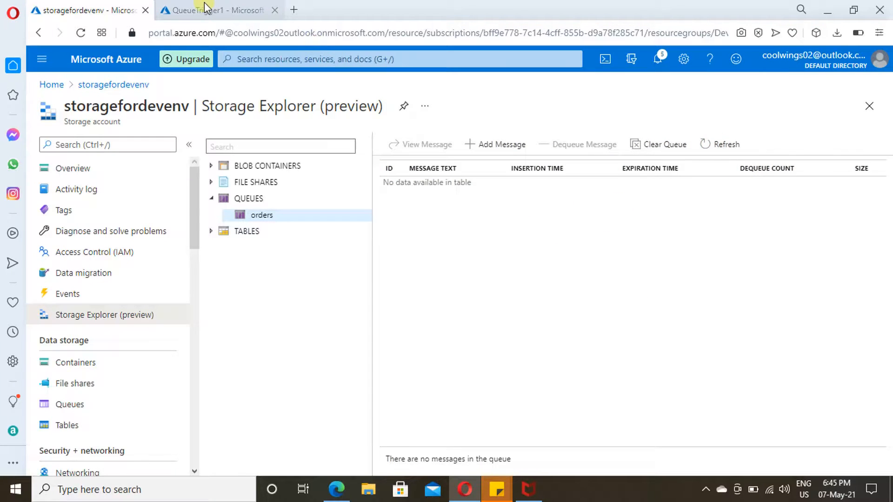
- On the QueueTrigger1 tab, highlight the Briyani and Chicken 65 processed lines in the logs
click(216, 10)
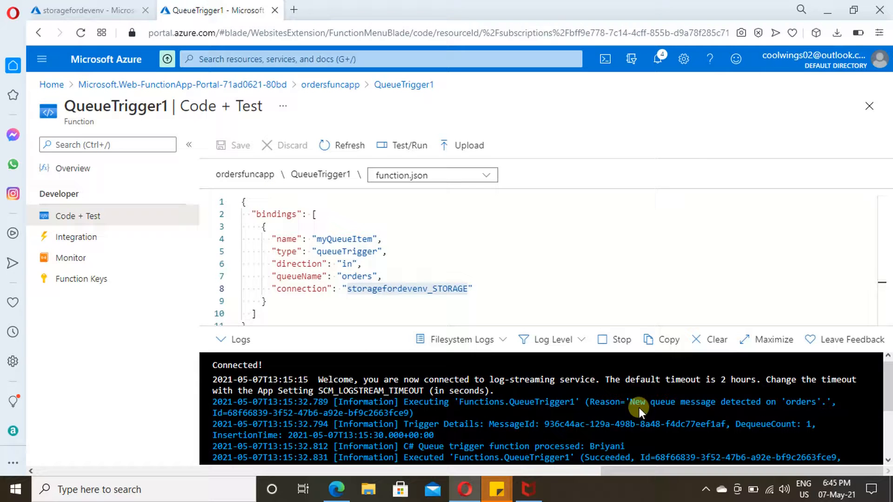
mouse_move(545, 395)
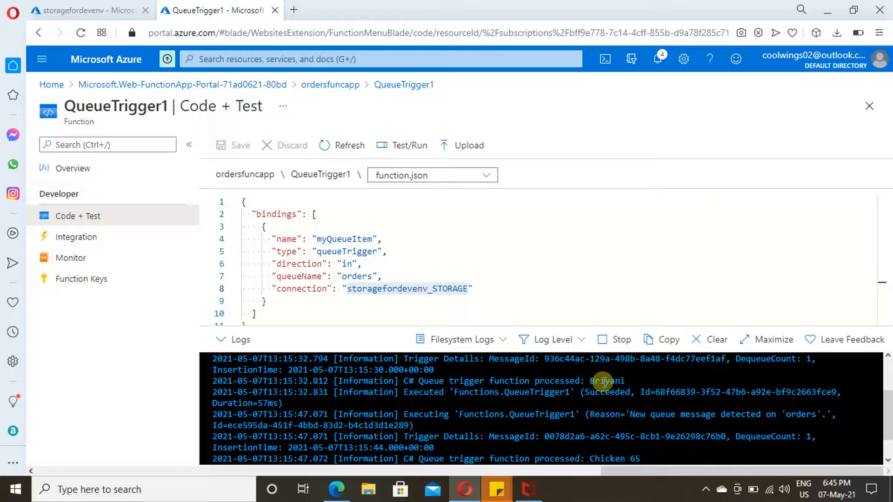
double_click(606, 380)
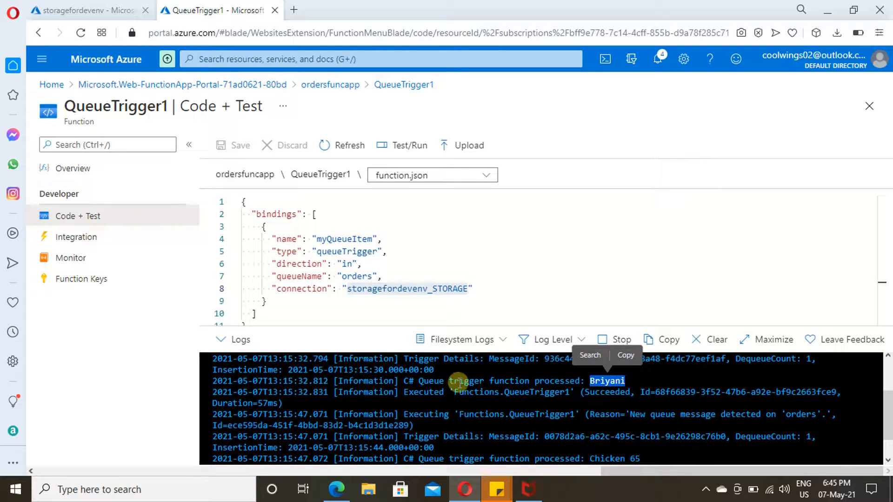
scroll(down, 3)
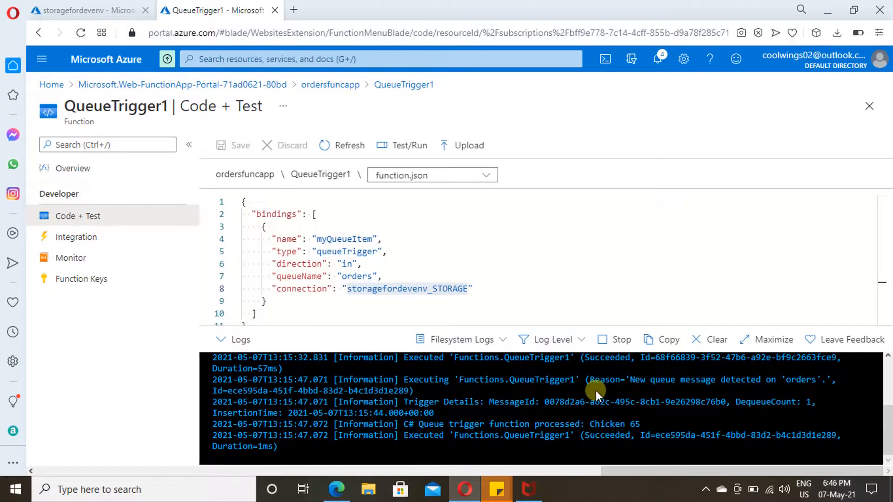
mouse_move(765, 405)
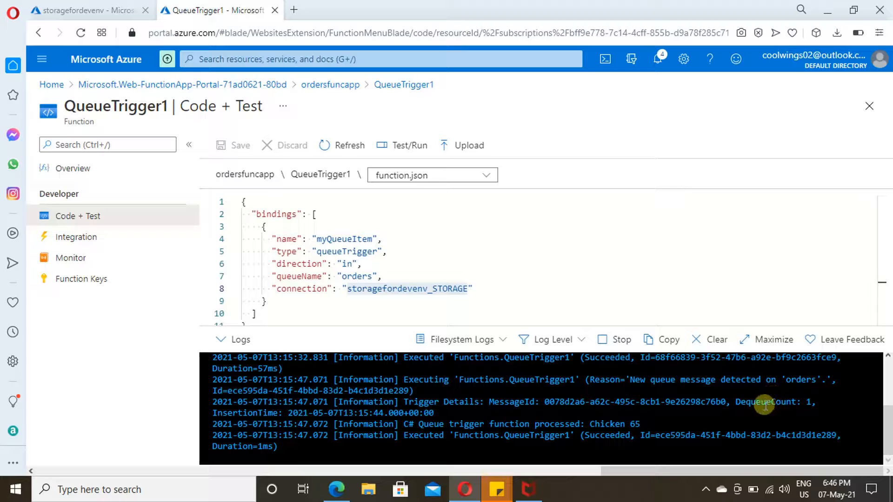
double_click(614, 424)
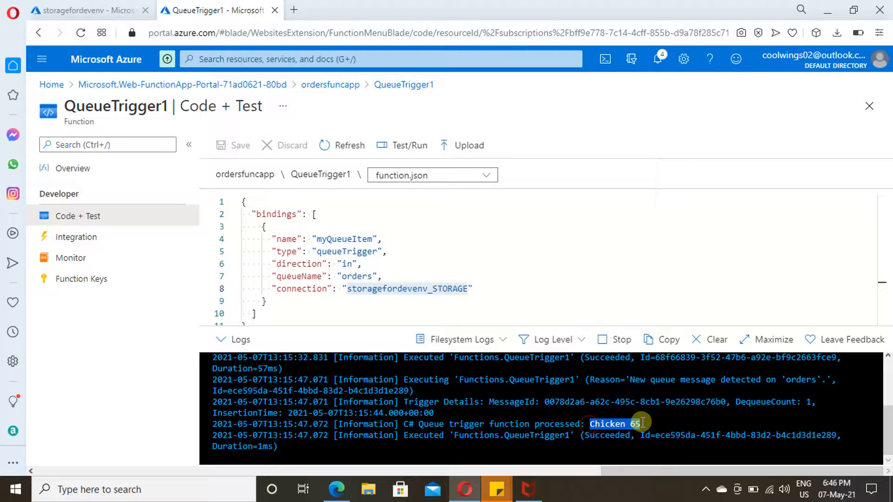